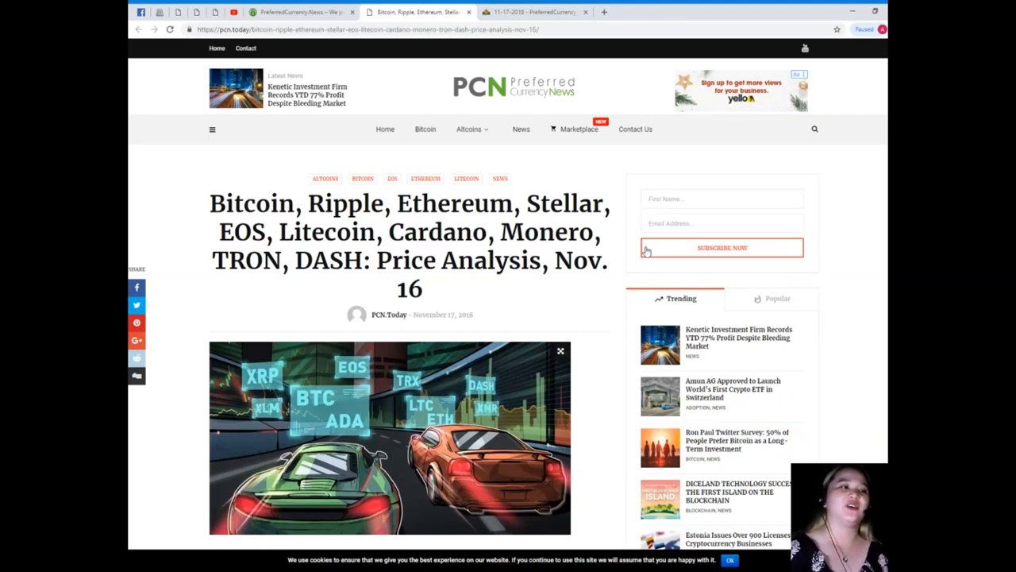
Step: Scroll down the article past the ad to the BTC/USD heading and Bitcoin chart
scroll(down, 3)
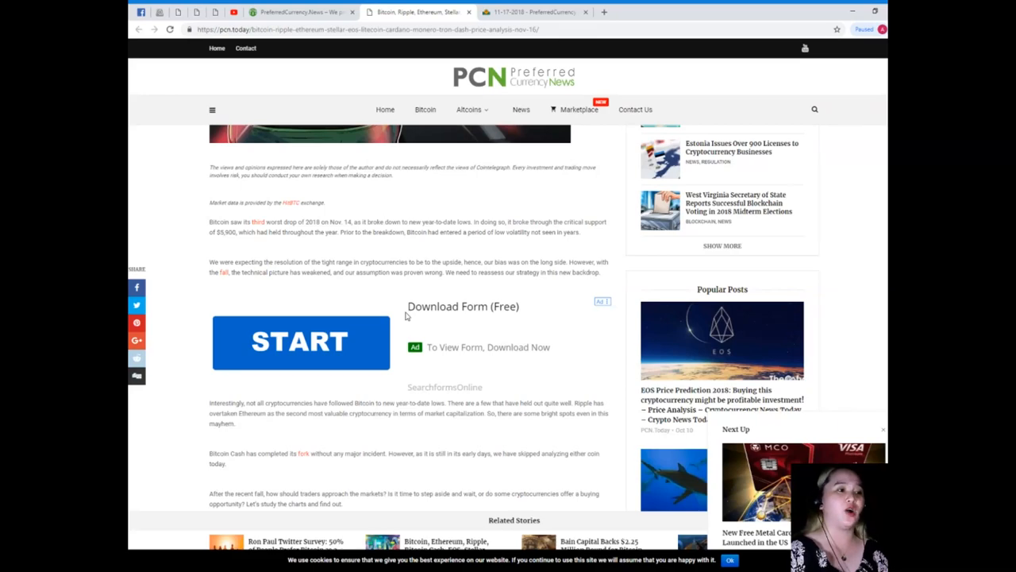
mouse_move(398, 311)
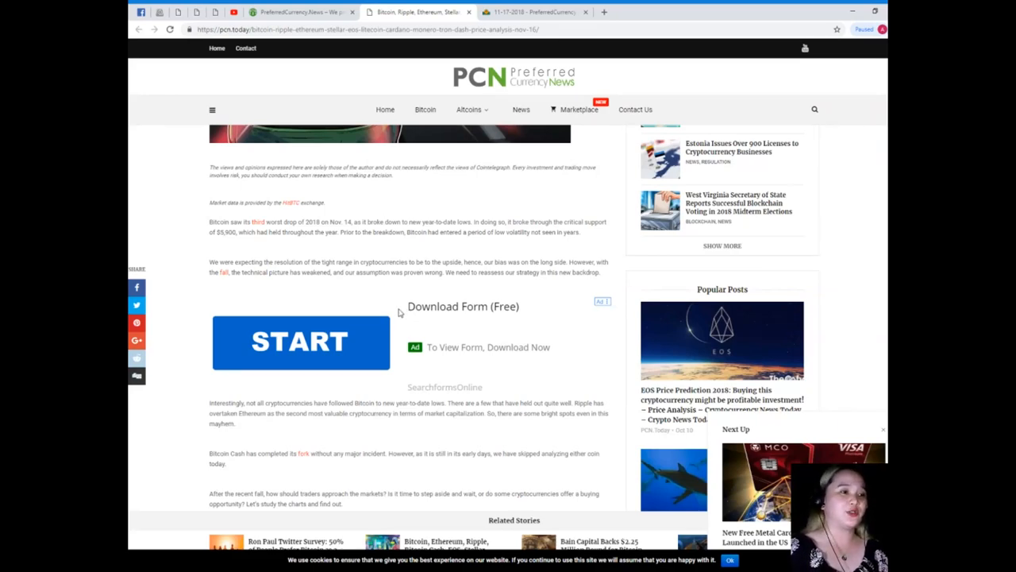
scroll(down, 3)
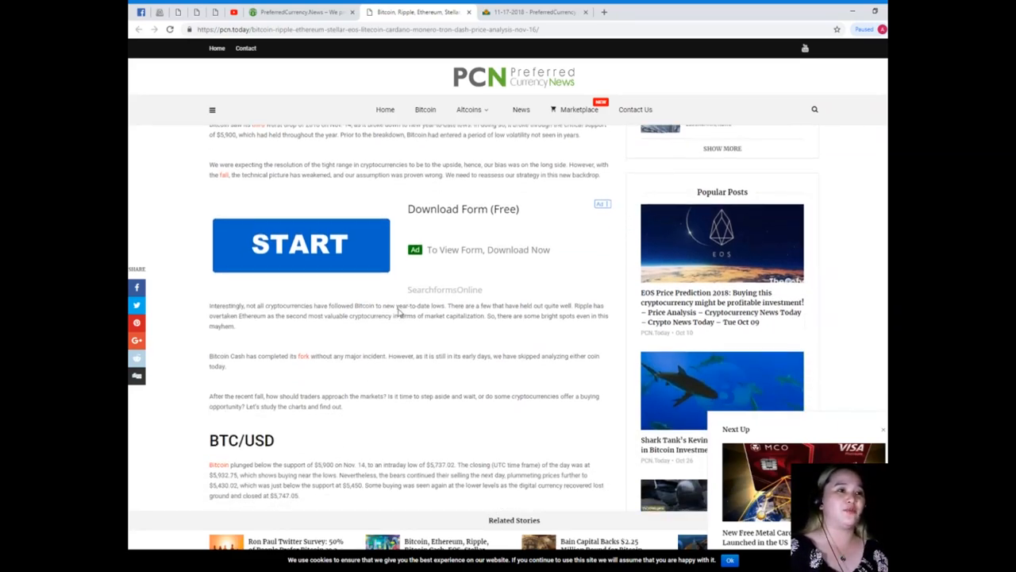
scroll(down, 3)
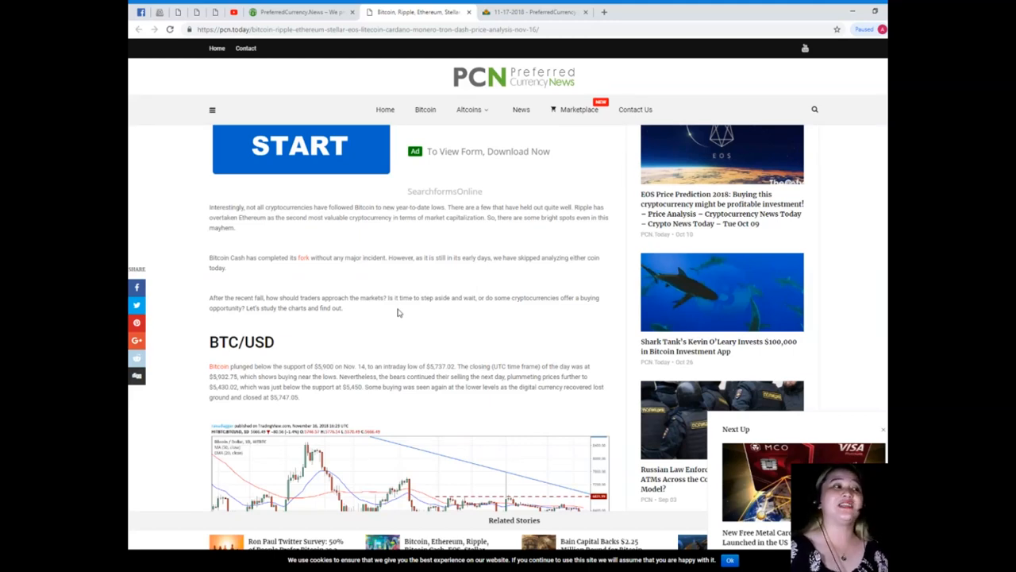
scroll(down, 3)
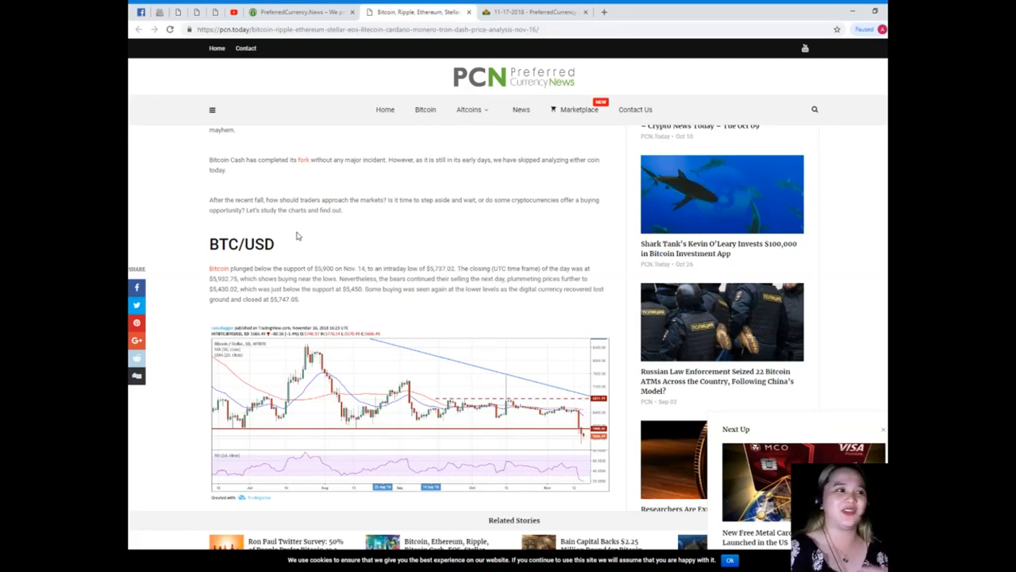
scroll(down, 3)
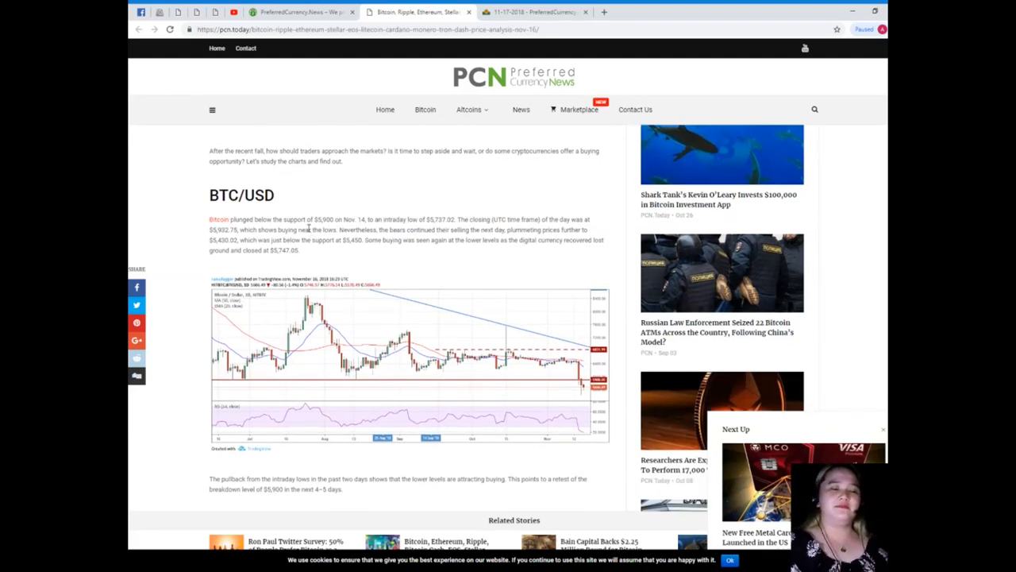
Step: Scroll through the BTC/USD analysis to the 'So, what should traders do?' section
scroll(down, 3)
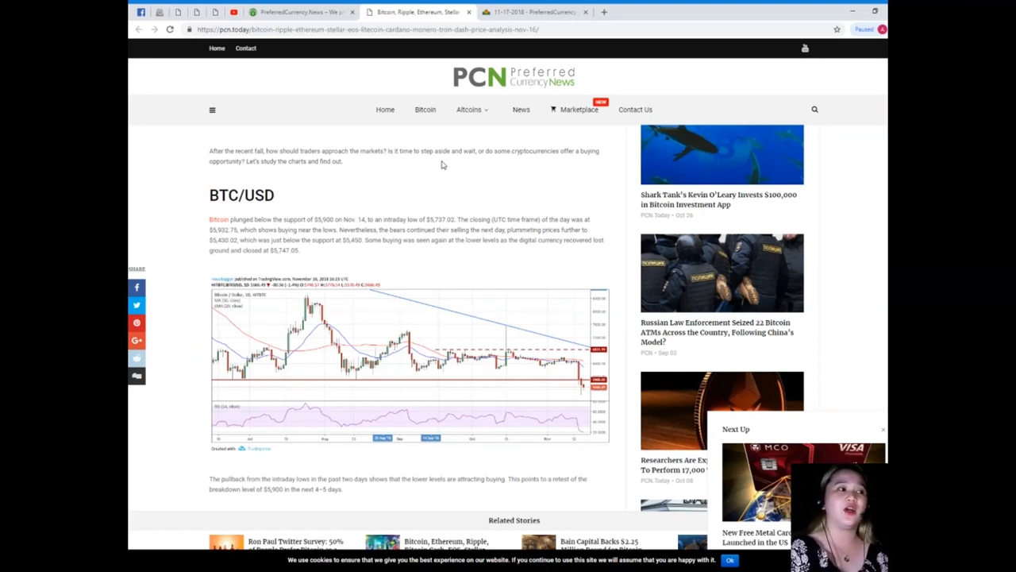
scroll(down, 3)
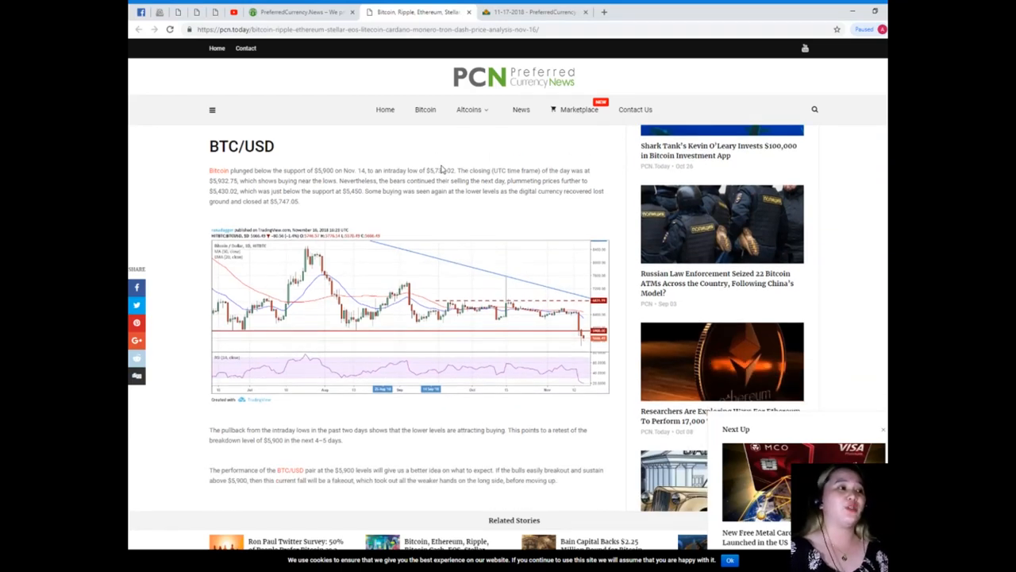
scroll(down, 3)
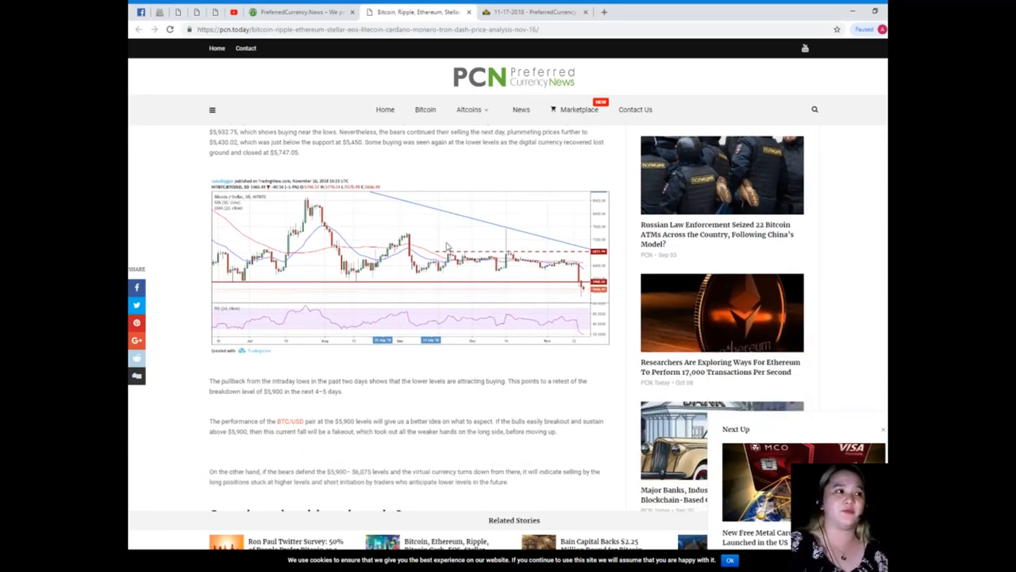
scroll(down, 3)
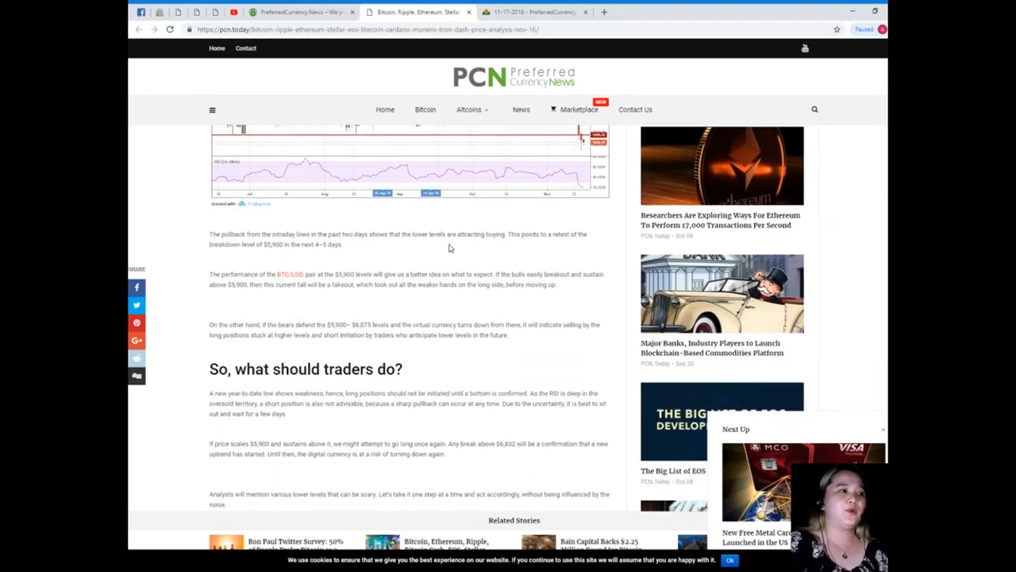
scroll(down, 3)
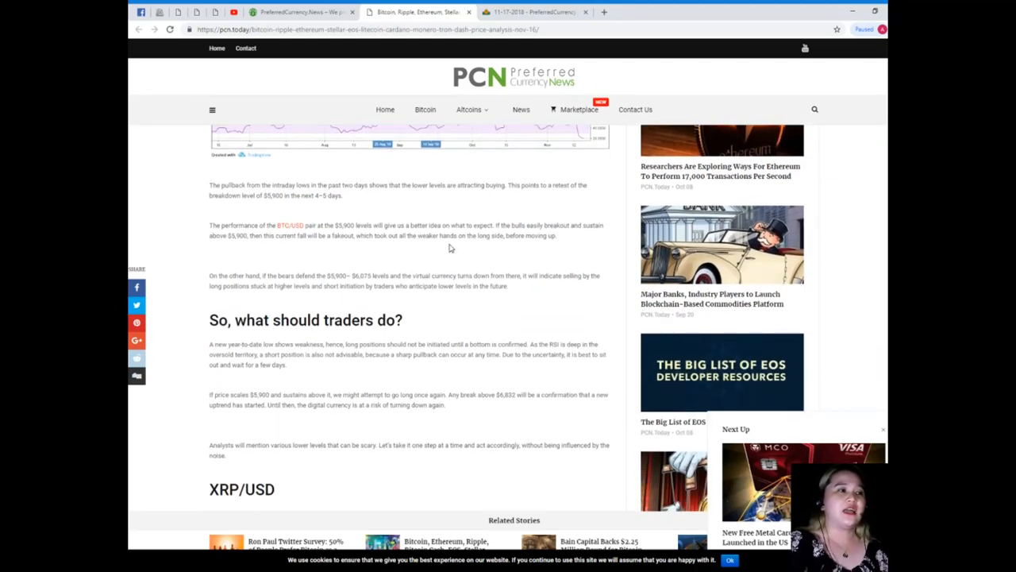
mouse_move(467, 258)
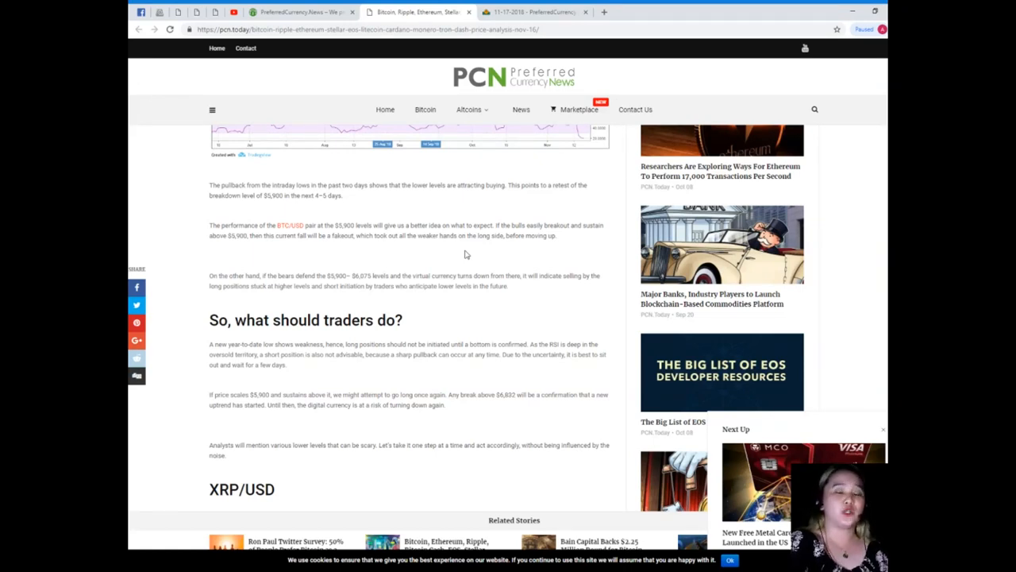
scroll(down, 3)
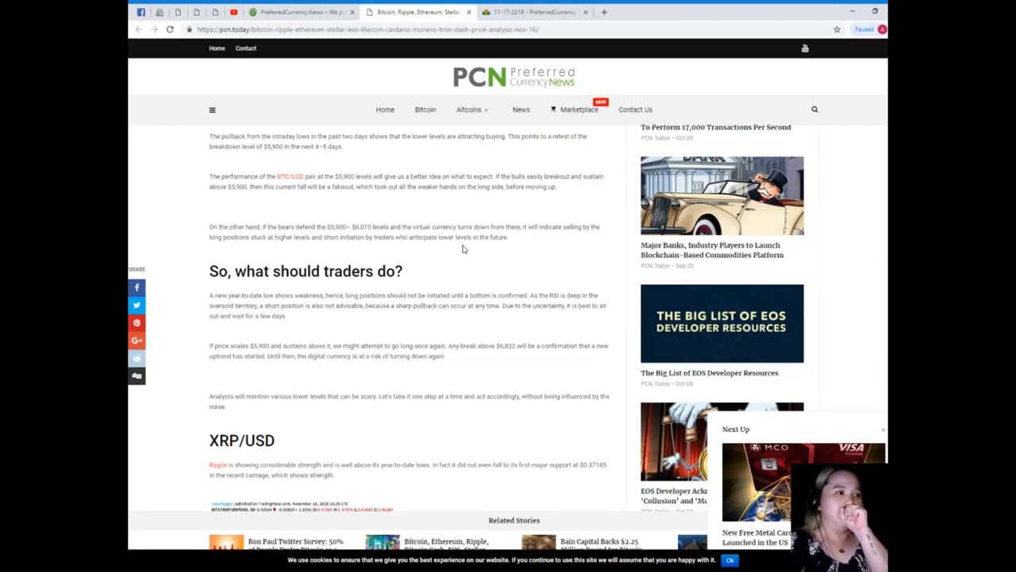
scroll(down, 3)
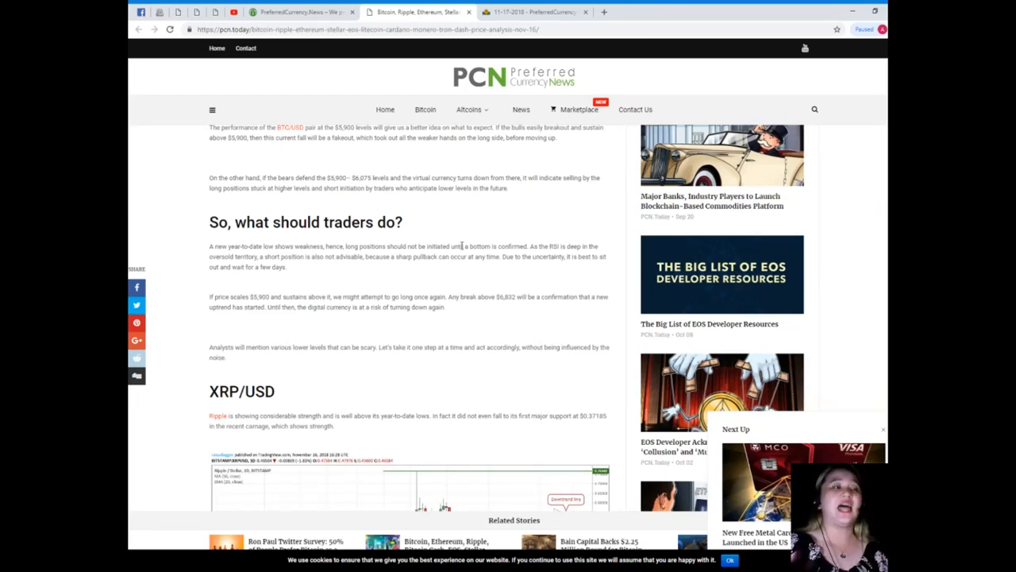
mouse_move(448, 245)
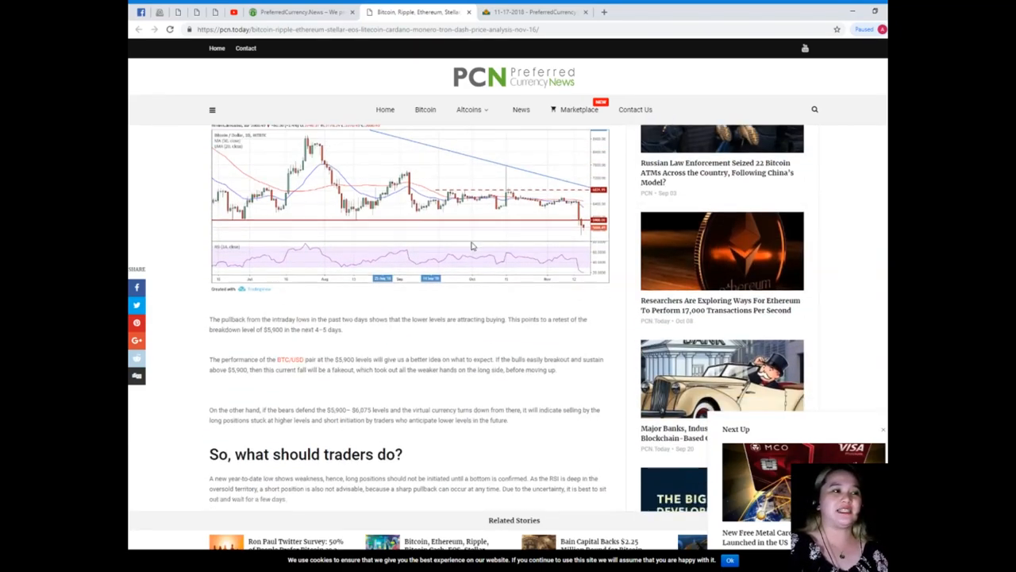
Step: Scroll down until the XRP/USD heading and Ripple chart are fully in view
scroll(down, 3)
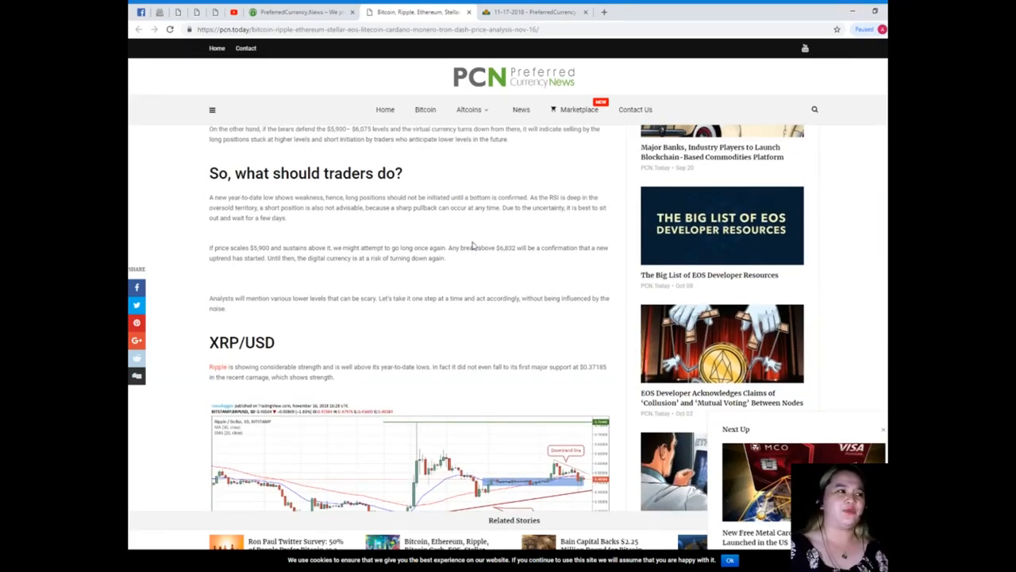
mouse_move(414, 228)
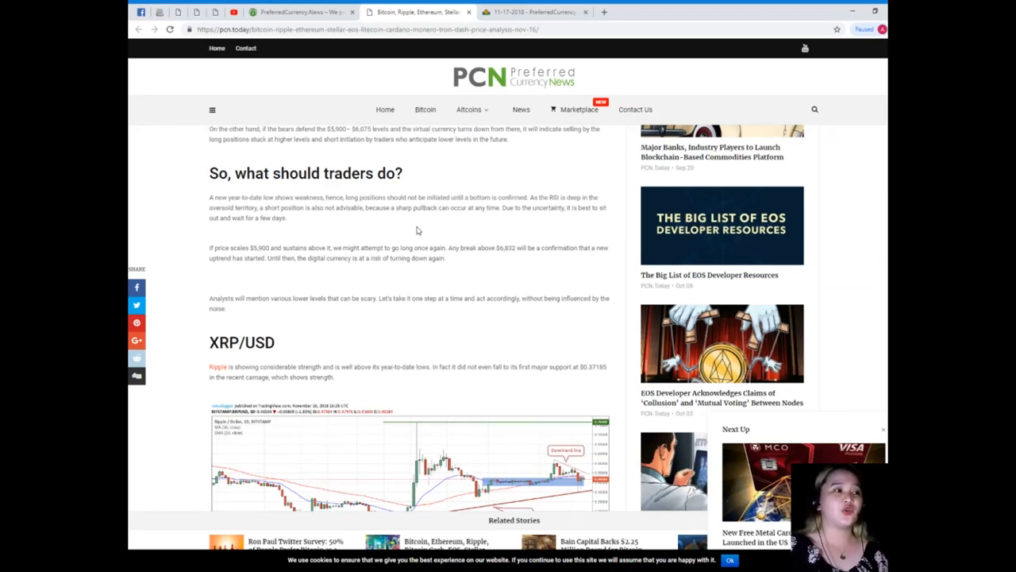
mouse_move(409, 240)
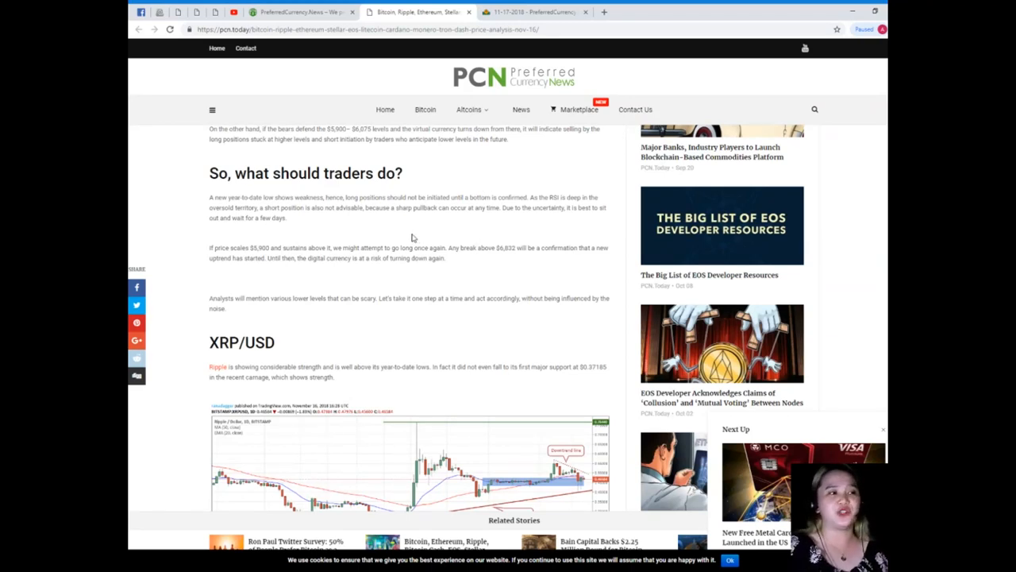
mouse_move(413, 237)
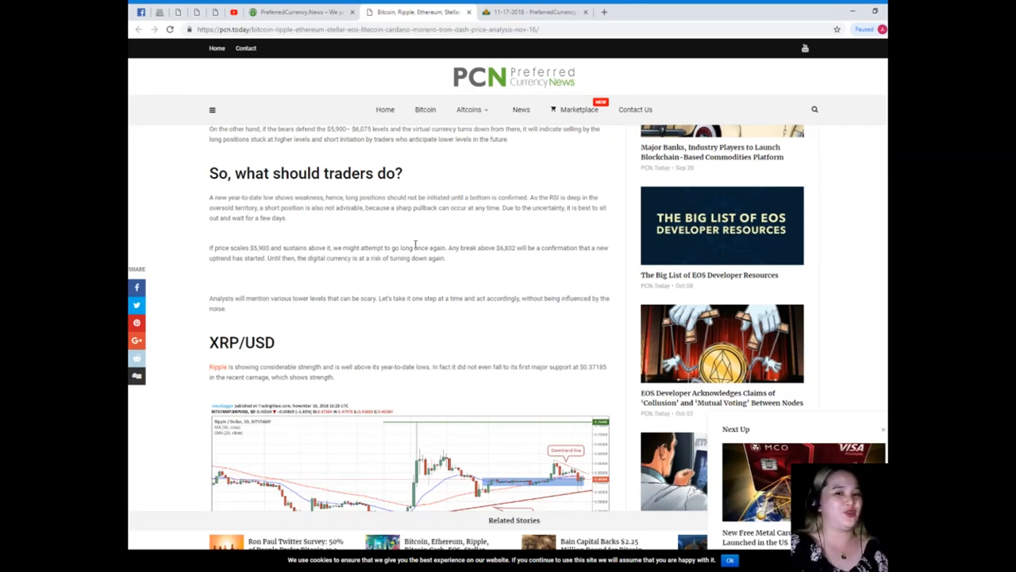
scroll(down, 3)
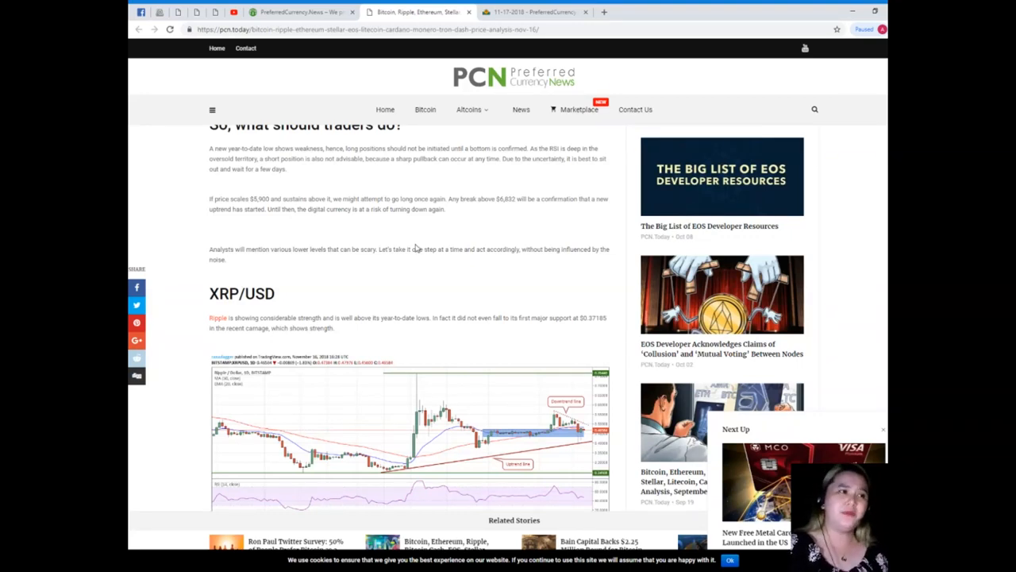
mouse_move(421, 251)
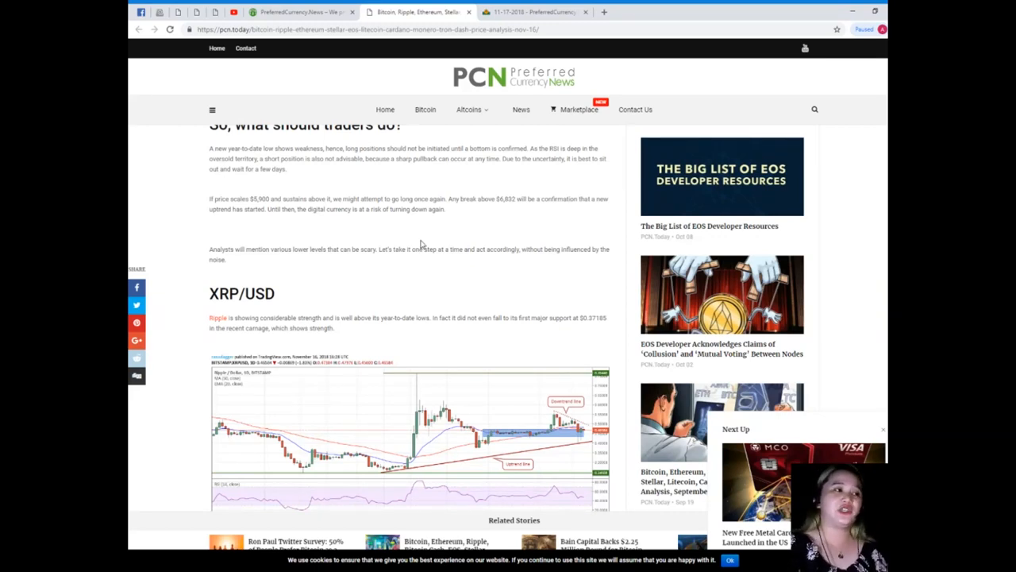
mouse_move(428, 247)
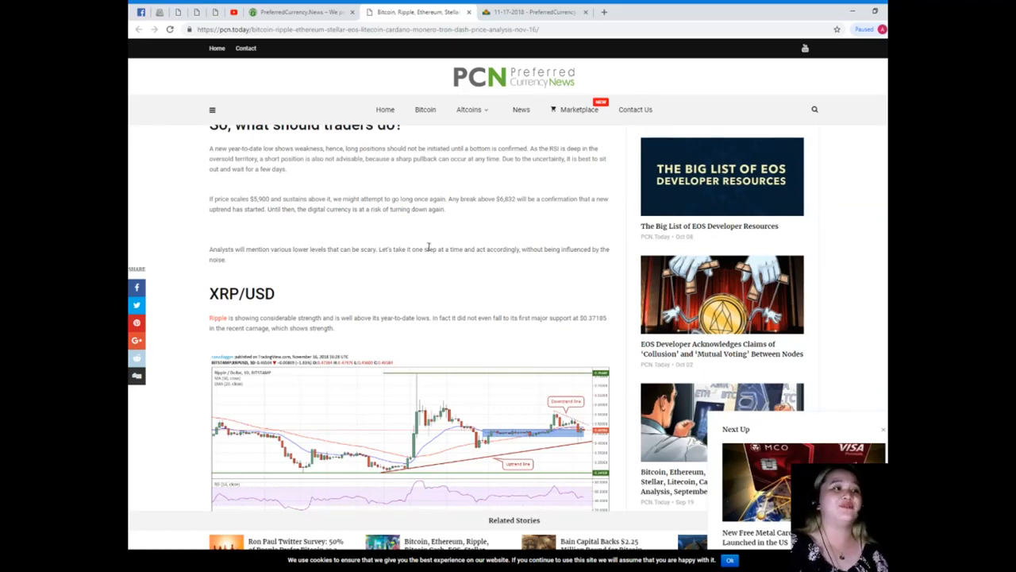
scroll(down, 3)
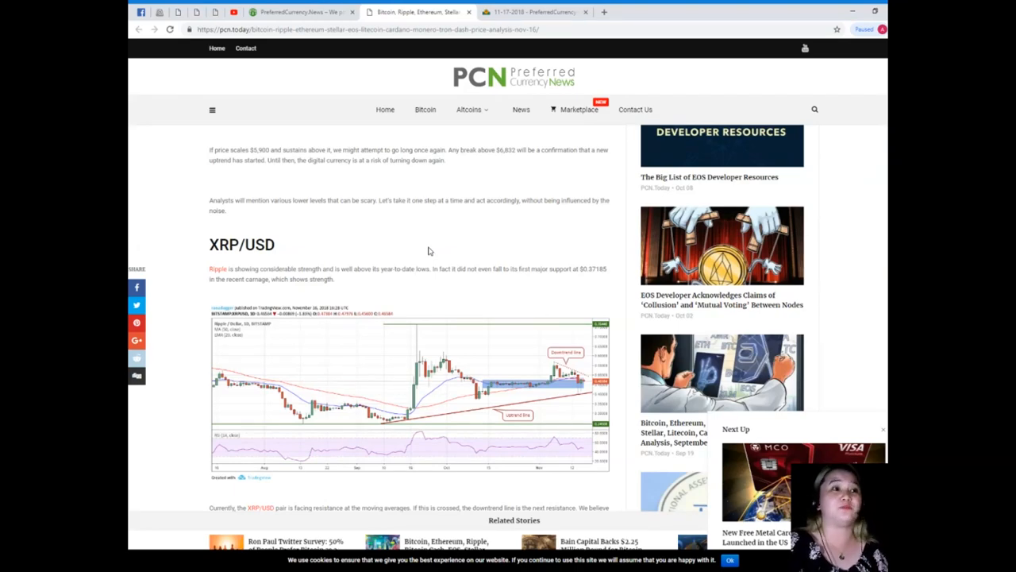
Step: Scroll down through the ETH/USD Ethereum chart, then back up to the XRP/USD section
scroll(down, 3)
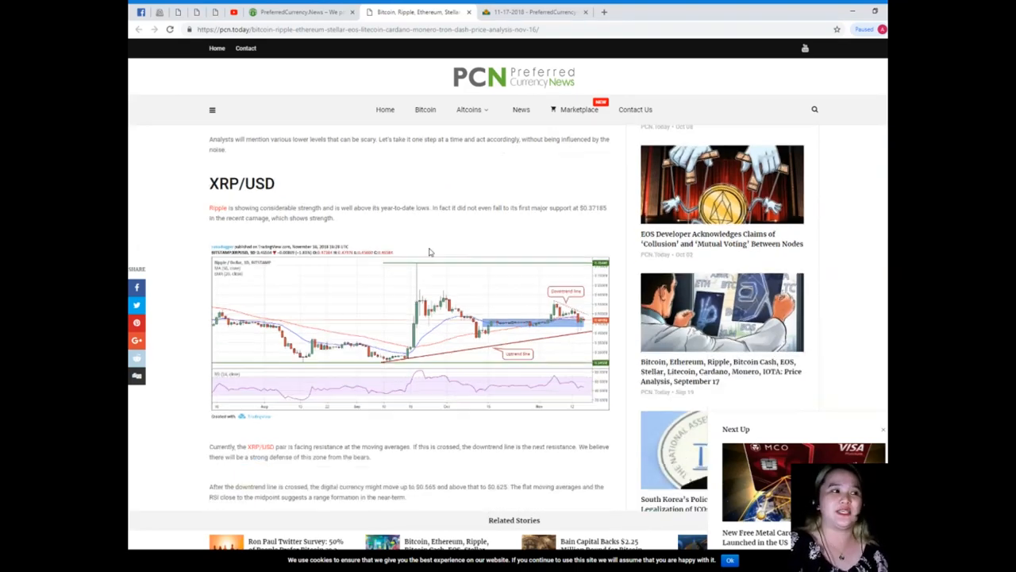
scroll(down, 3)
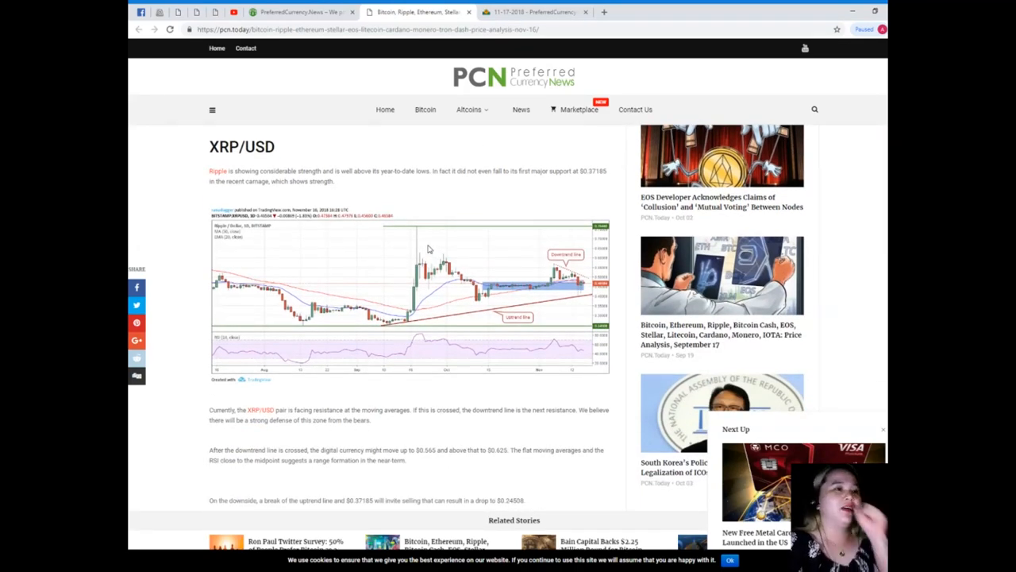
mouse_move(430, 256)
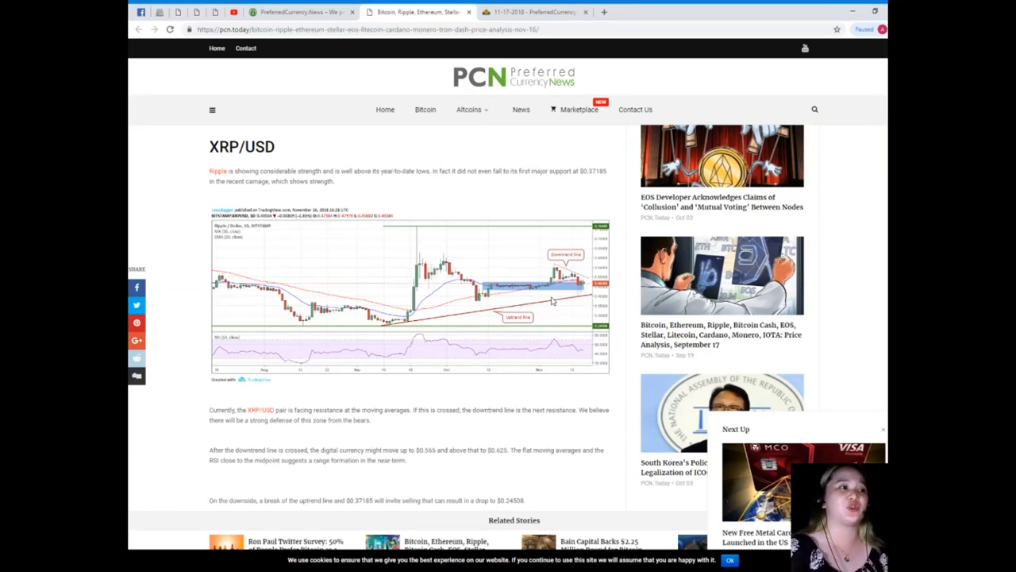
scroll(down, 3)
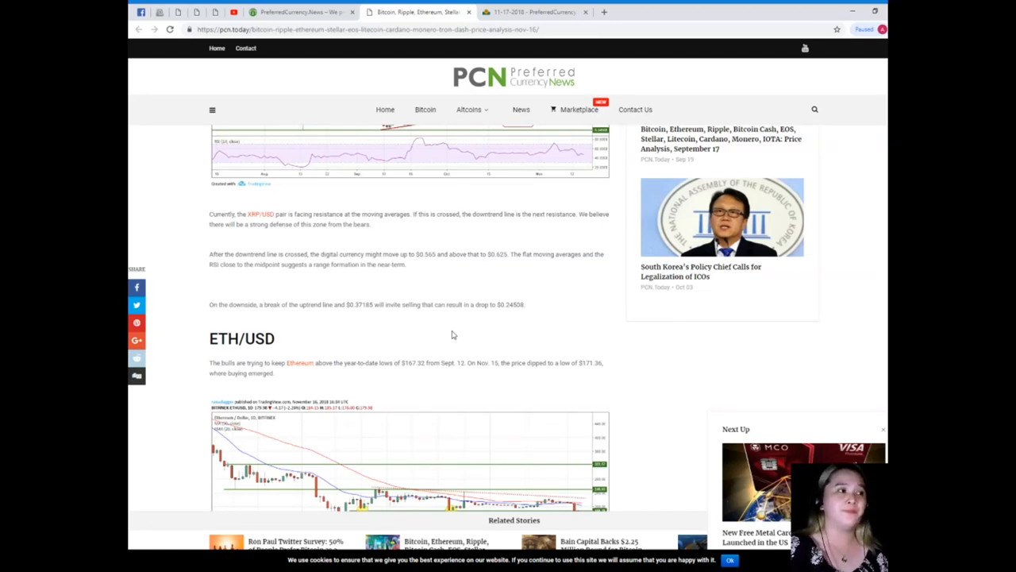
scroll(down, 3)
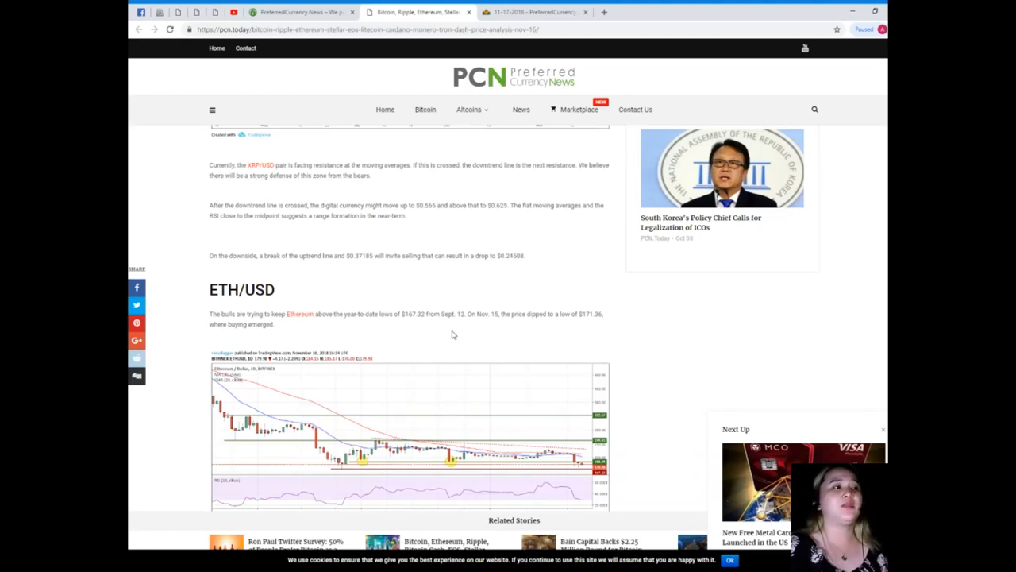
mouse_move(455, 324)
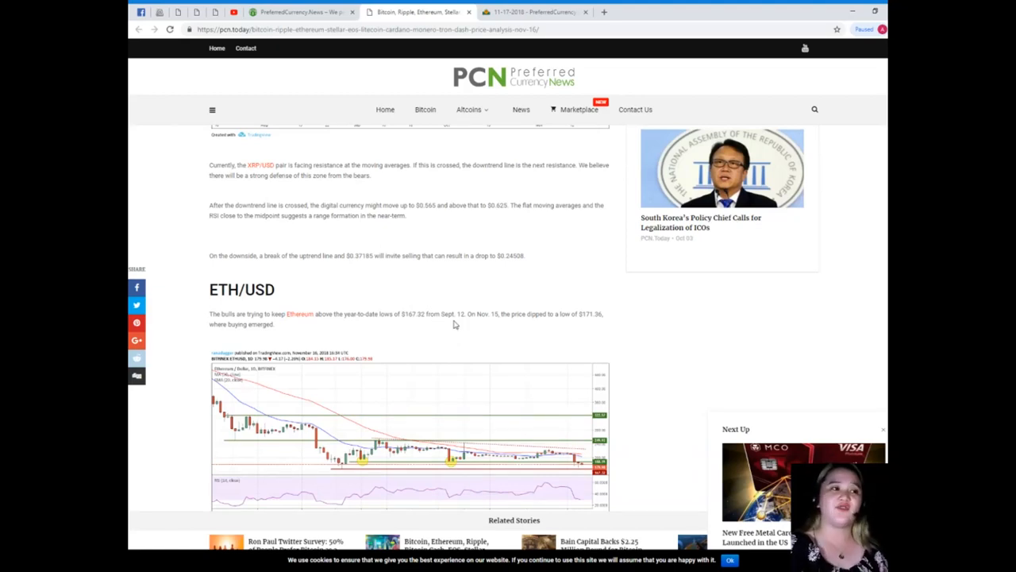
mouse_move(459, 341)
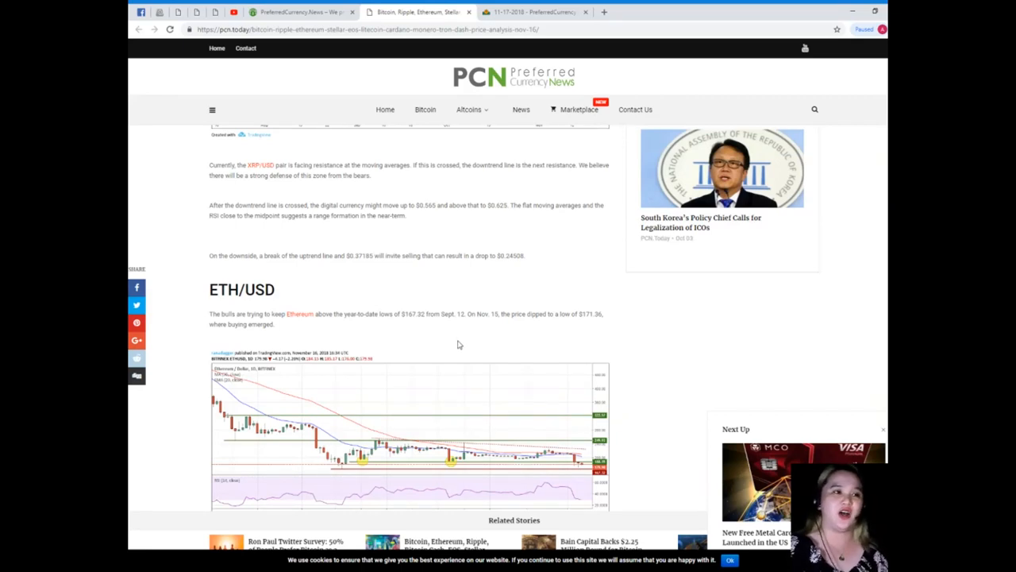
mouse_move(462, 354)
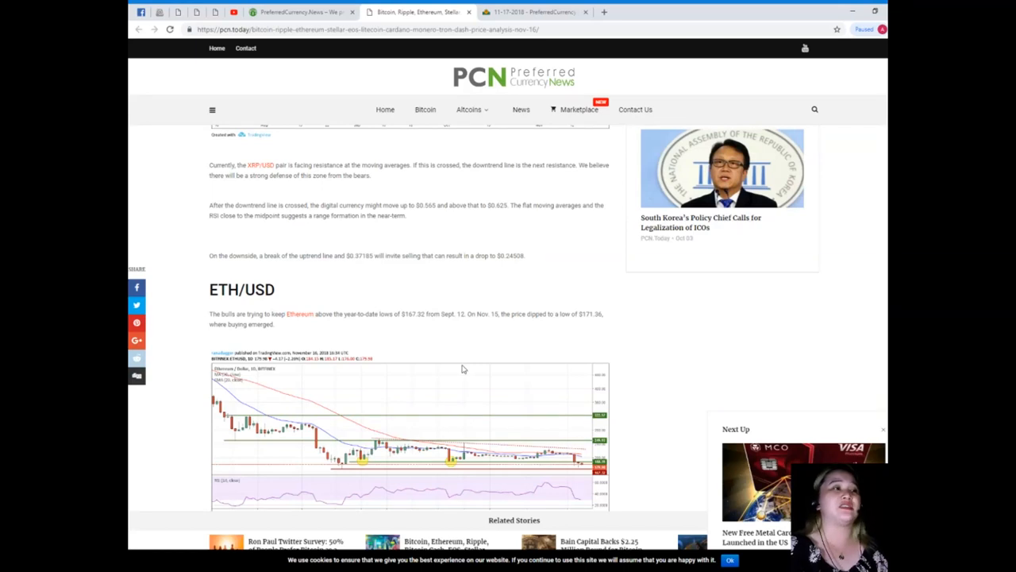
scroll(down, 3)
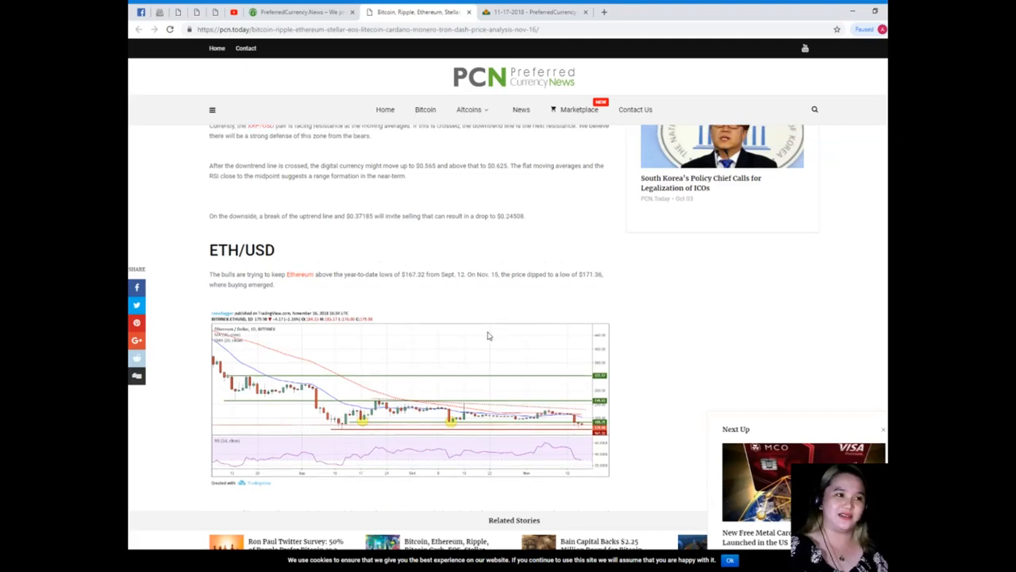
scroll(up, 3)
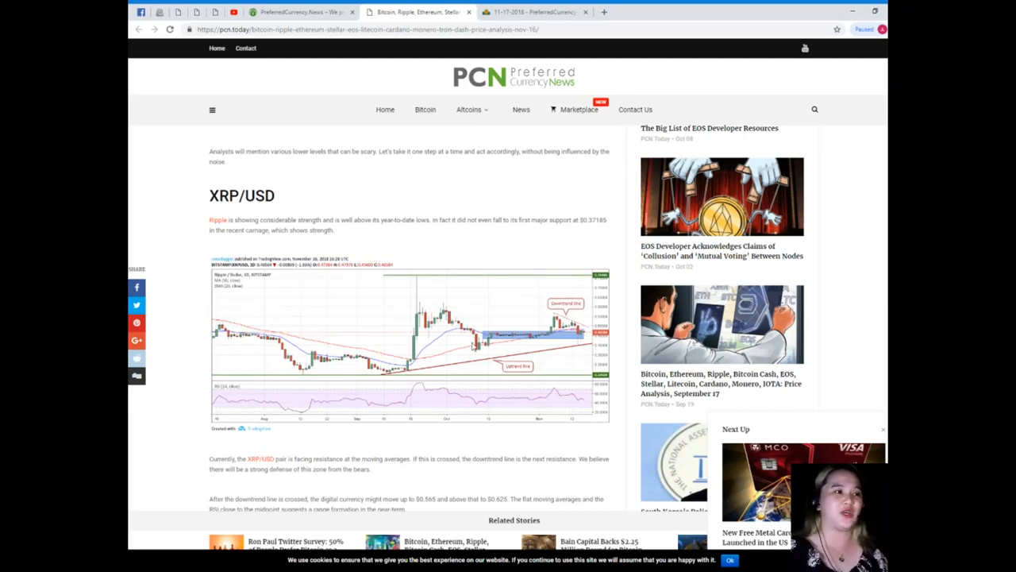
Step: Scroll past the Ethereum analysis to the XLM/USD heading and Stellar chart
scroll(down, 3)
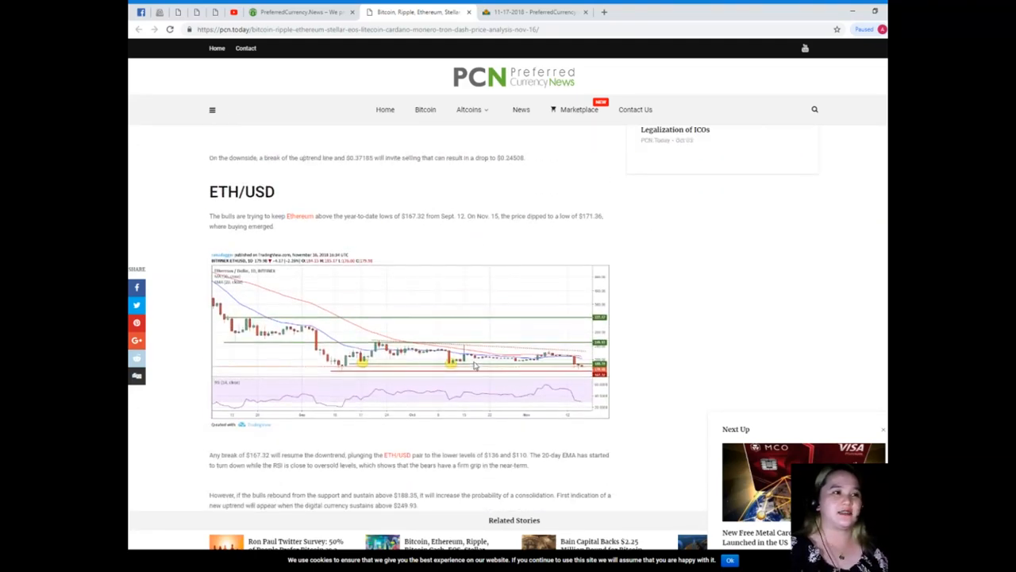
scroll(down, 3)
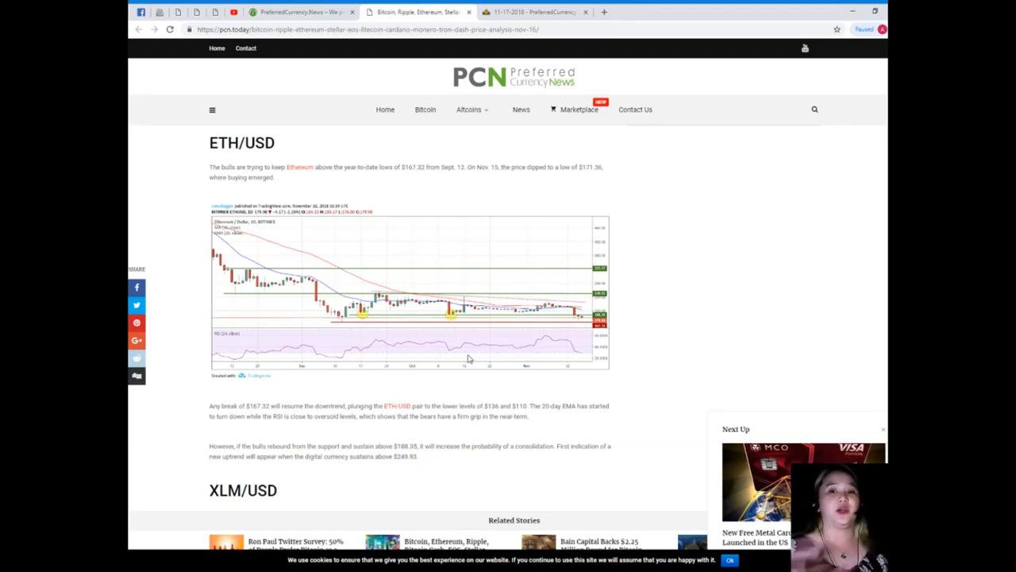
scroll(down, 3)
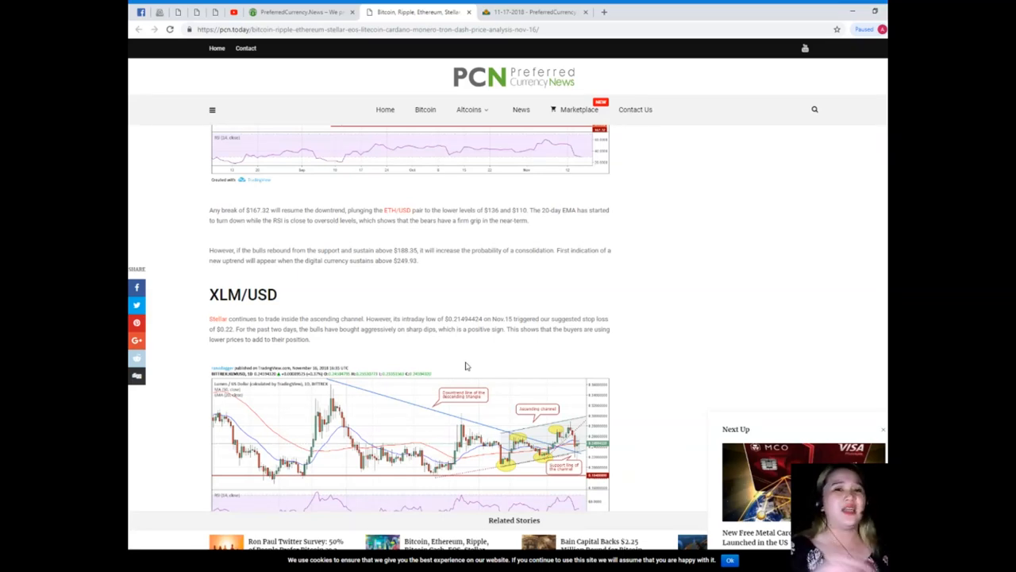
Step: Scroll past the Stellar chart to the EOS/USD section and its shaded trading-range chart
scroll(down, 3)
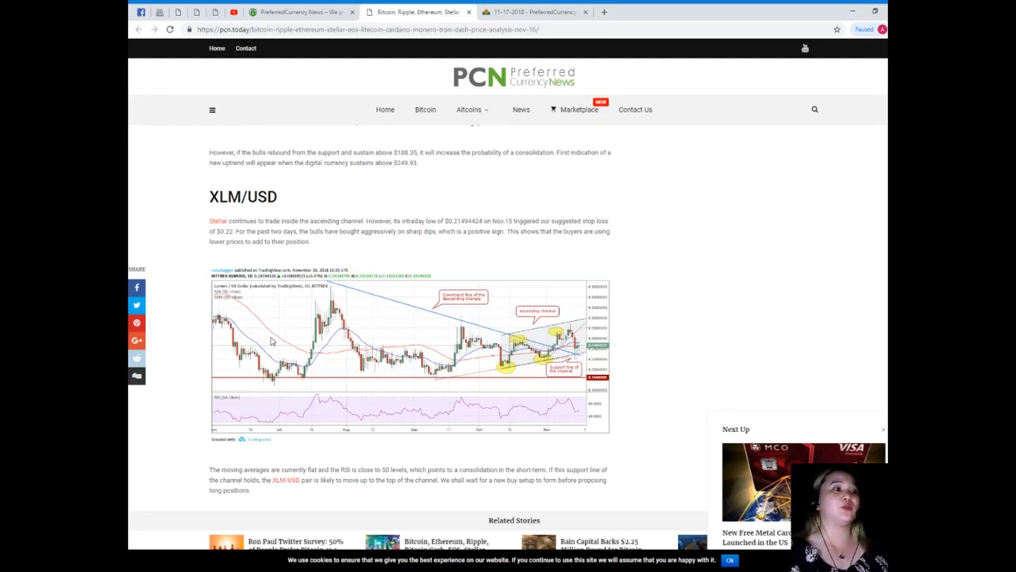
scroll(down, 3)
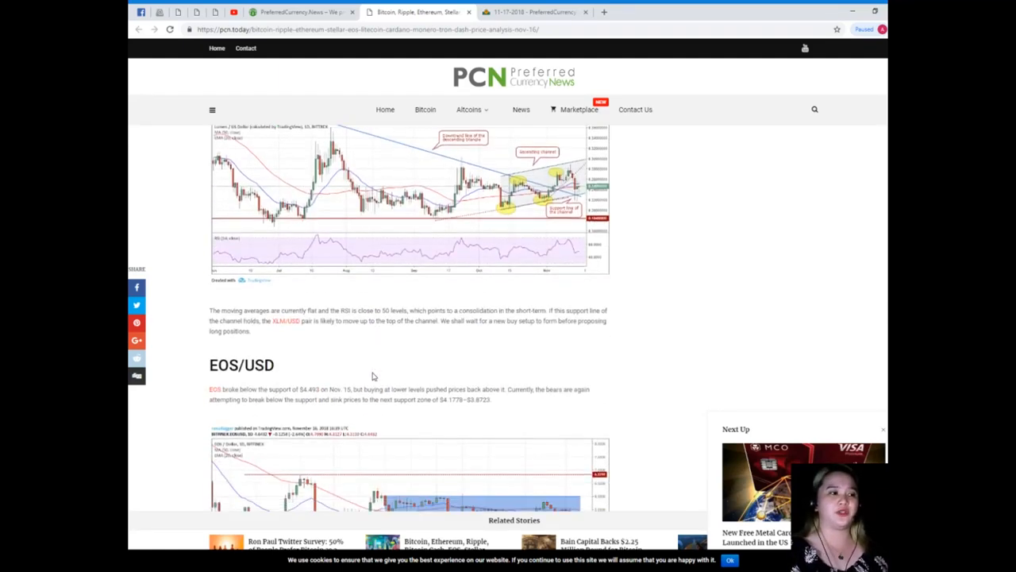
scroll(down, 3)
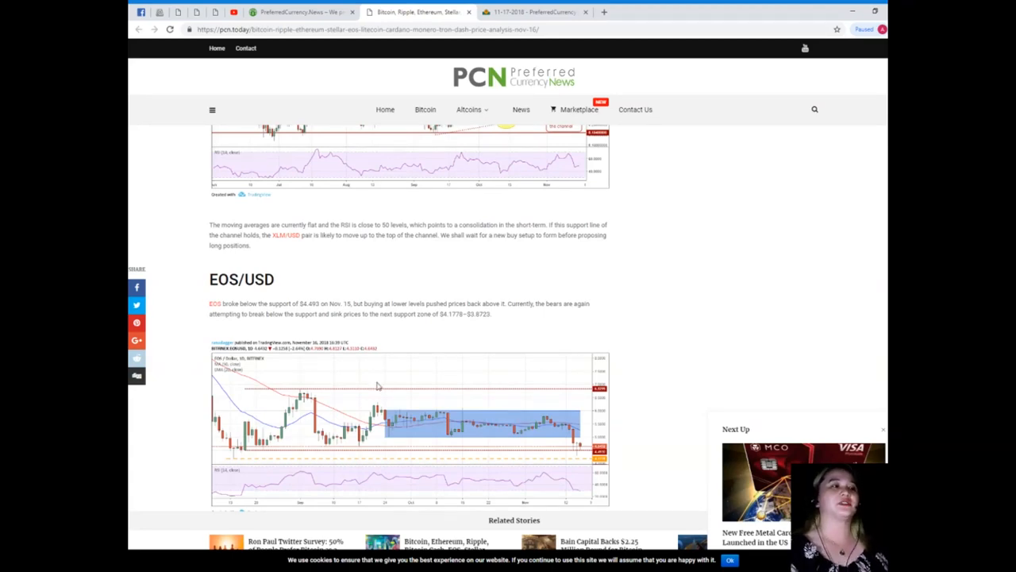
mouse_move(355, 392)
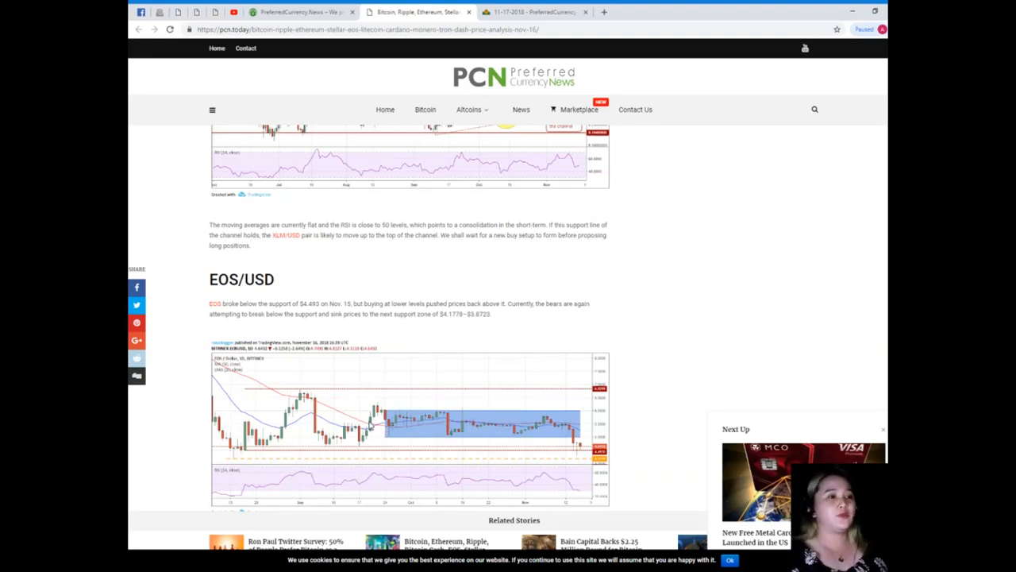
mouse_move(381, 440)
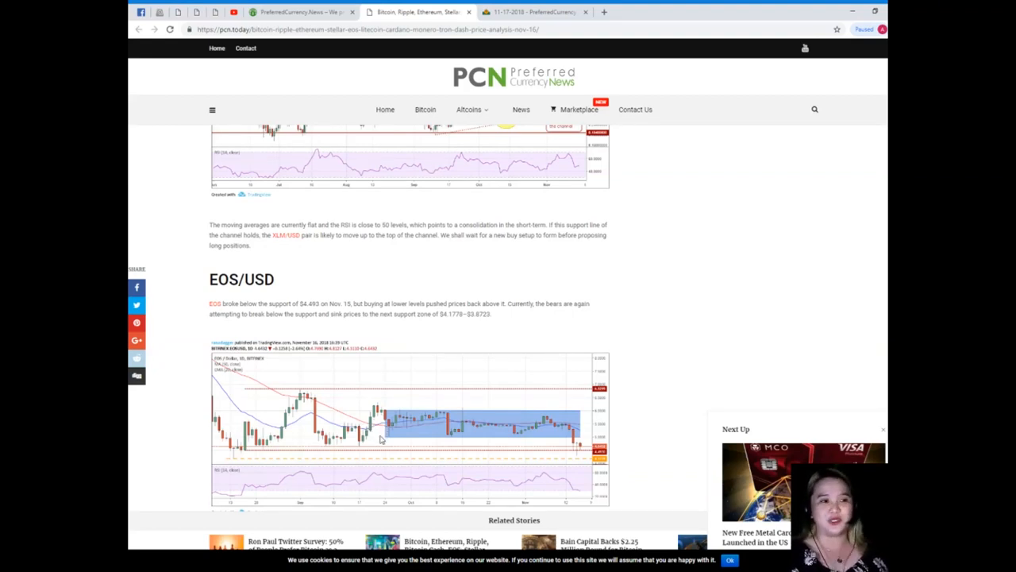
Step: Scroll past the EOS commentary to the LTC/USD heading and Litecoin chart
scroll(down, 3)
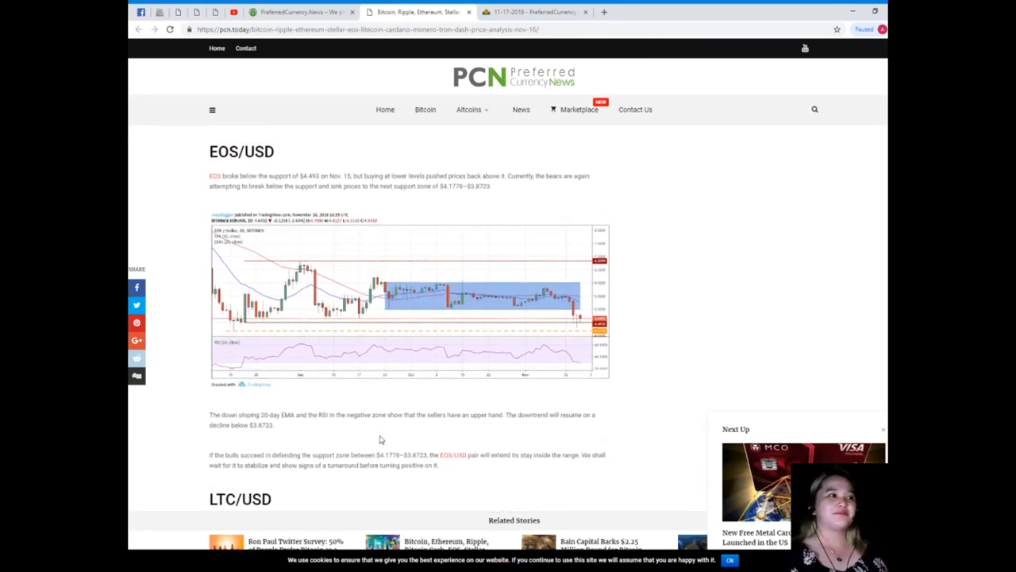
scroll(down, 3)
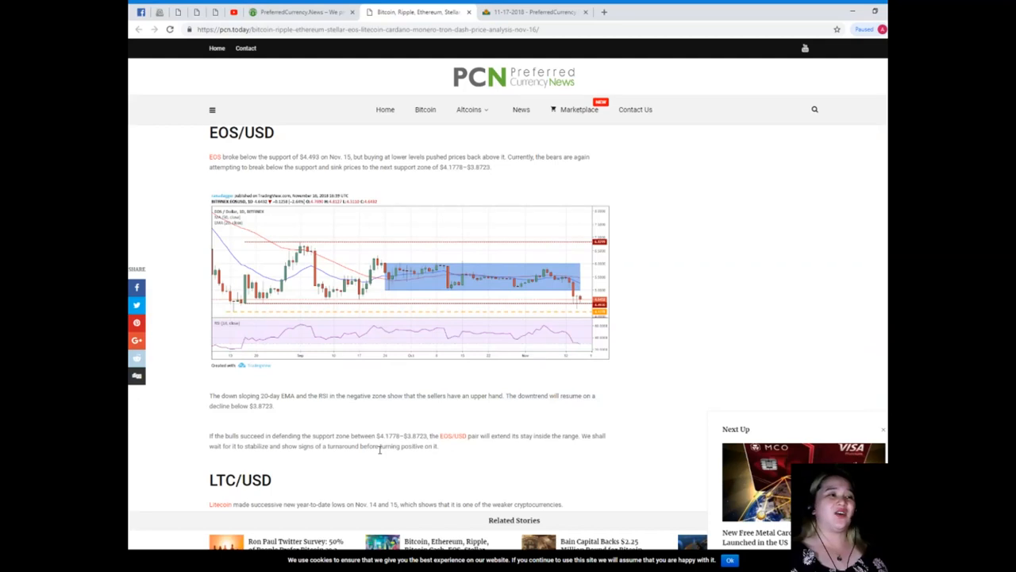
mouse_move(464, 488)
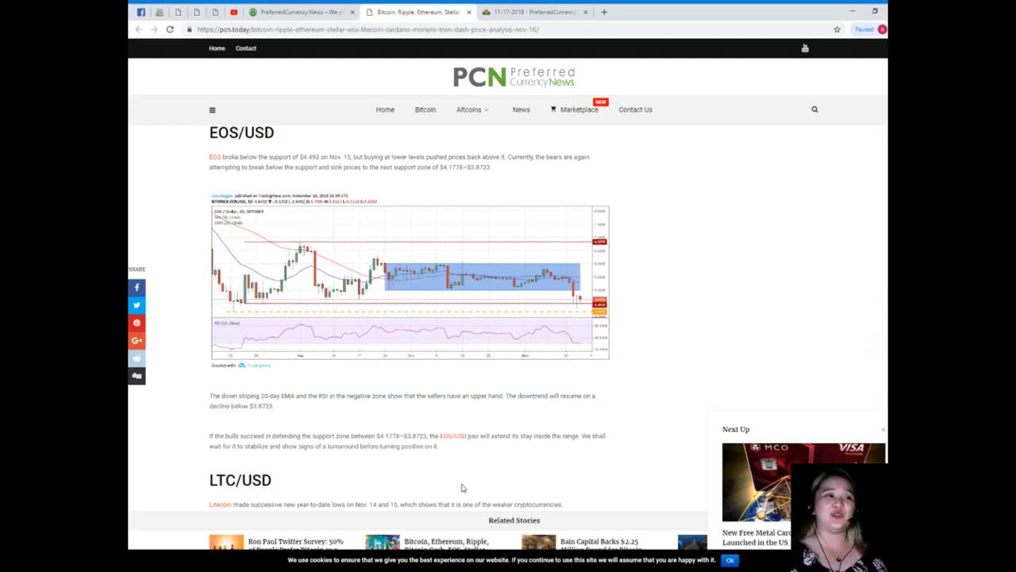
scroll(down, 3)
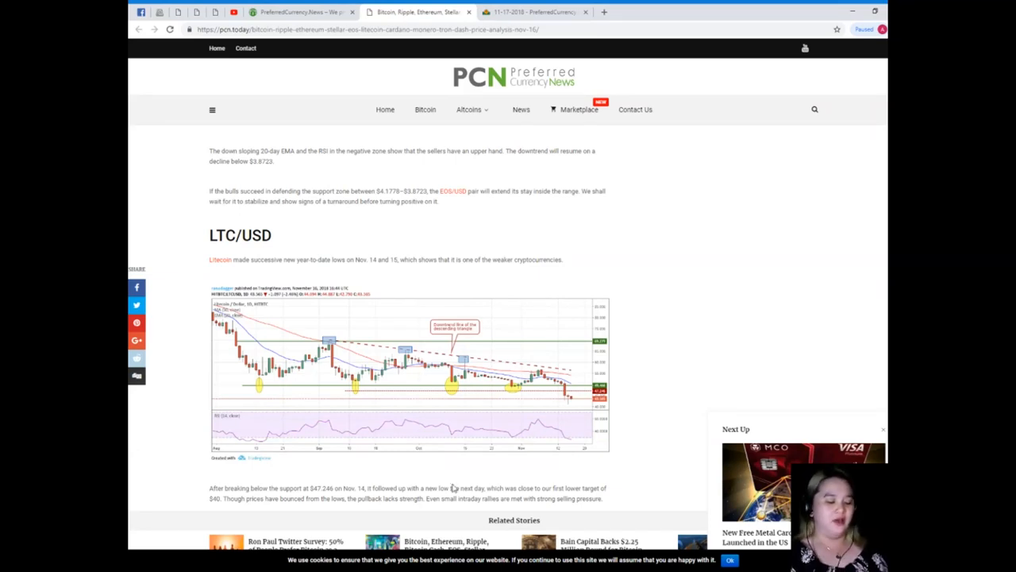
scroll(down, 3)
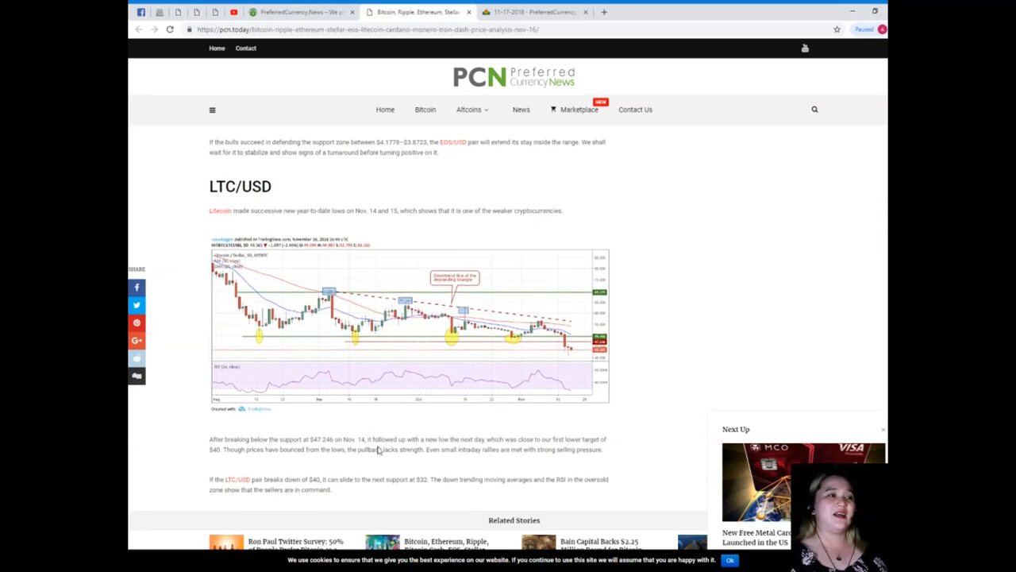
scroll(down, 3)
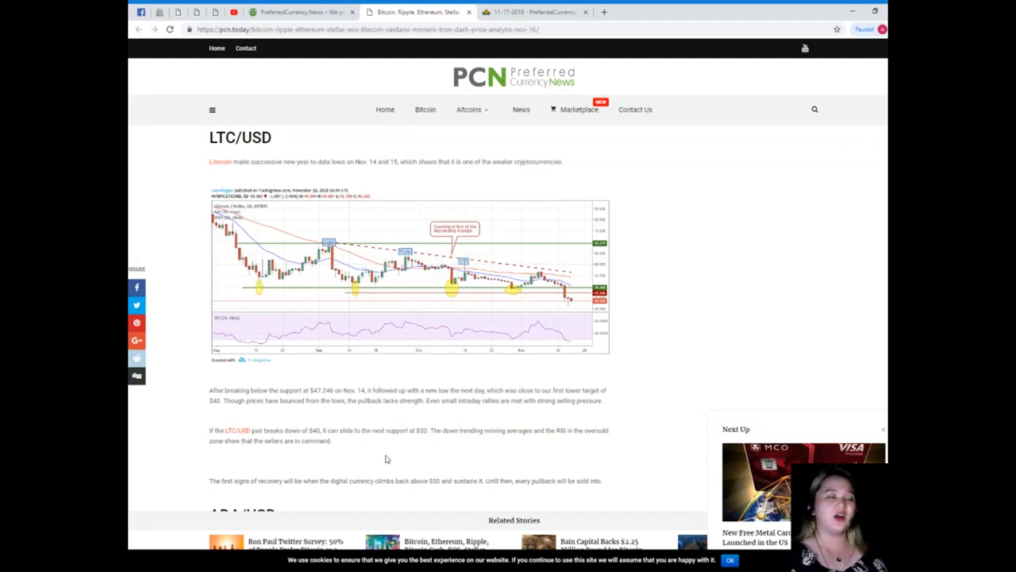
mouse_move(390, 463)
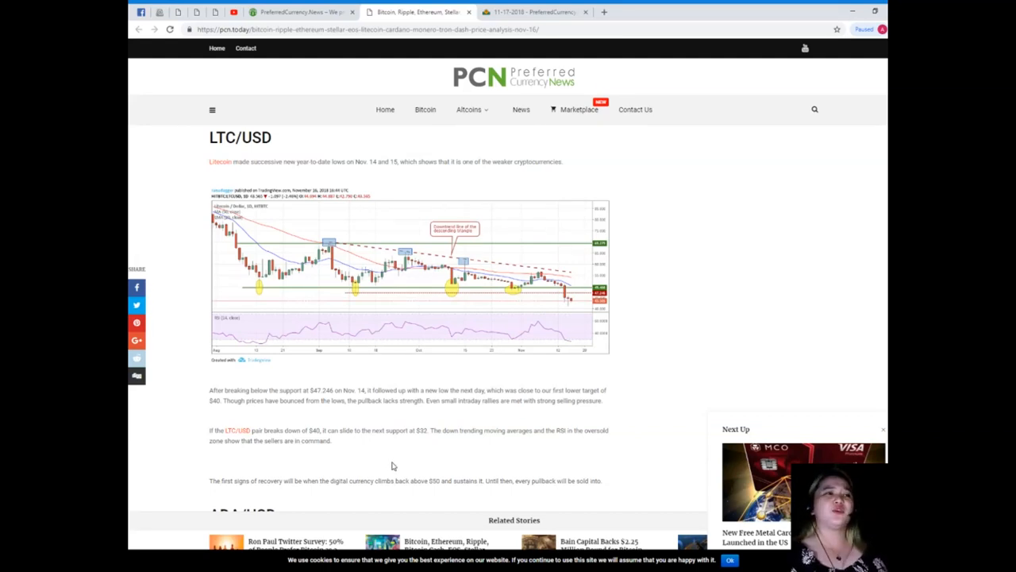
scroll(down, 3)
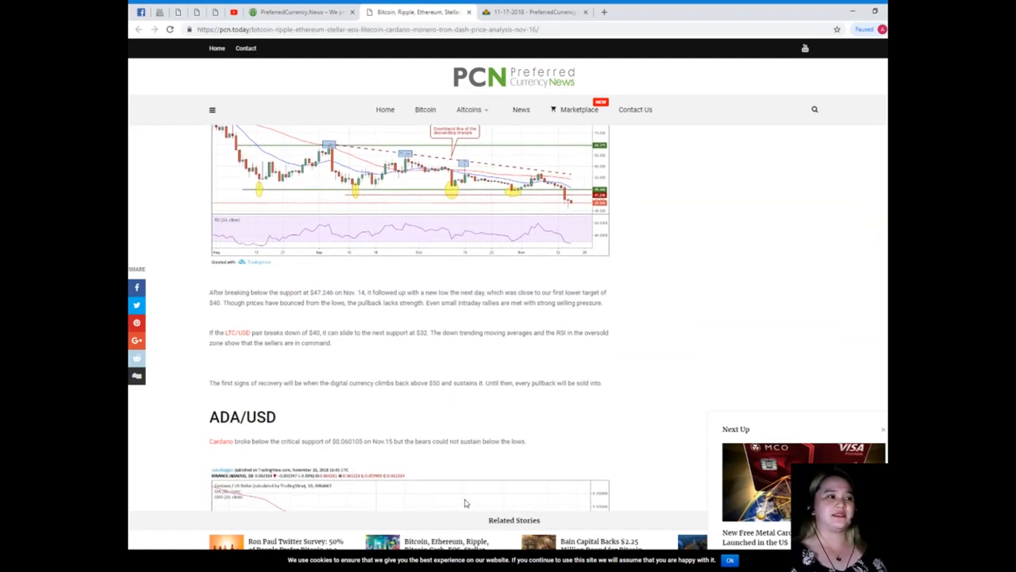
scroll(down, 3)
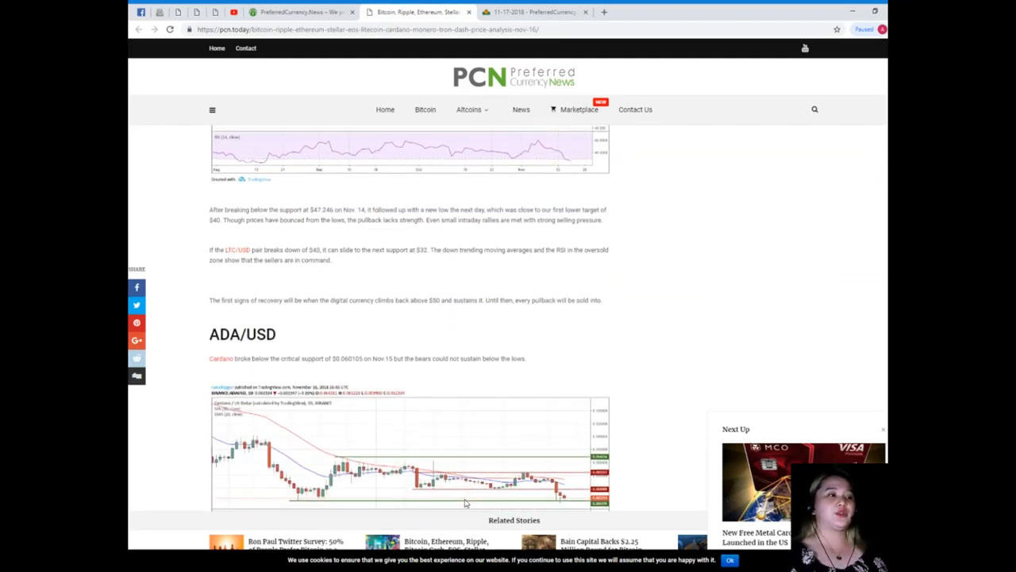
scroll(down, 3)
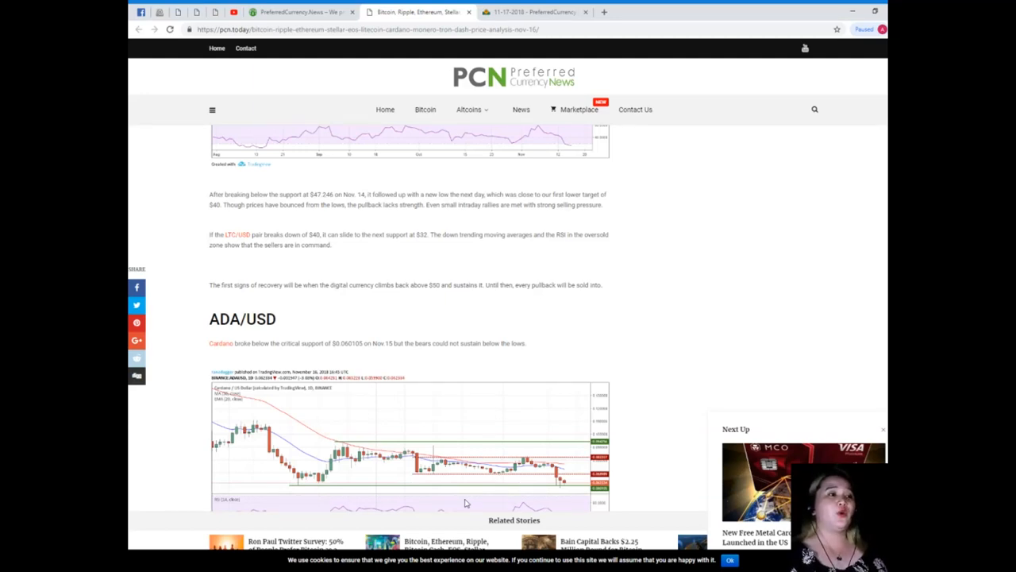
scroll(down, 3)
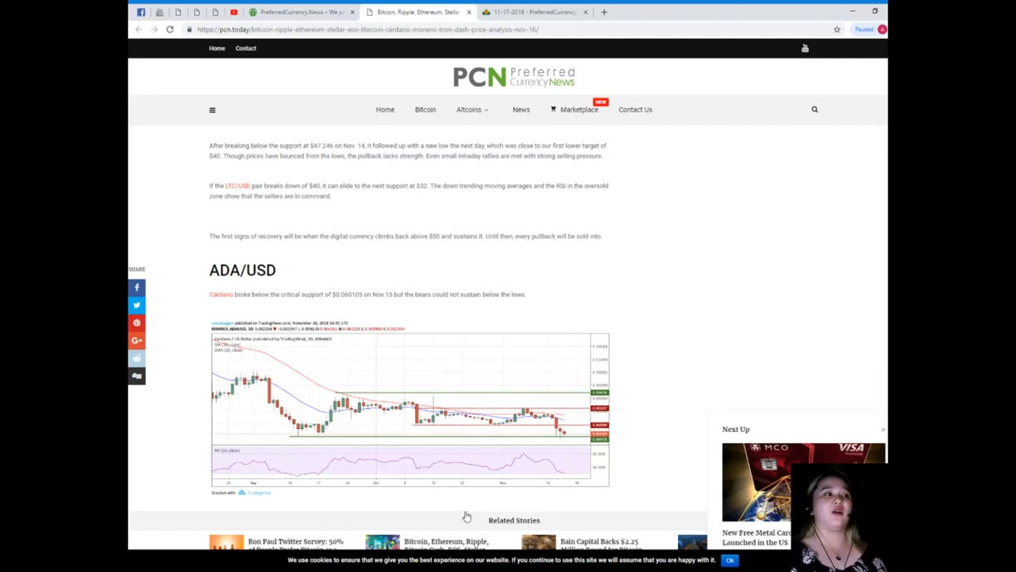
mouse_move(490, 539)
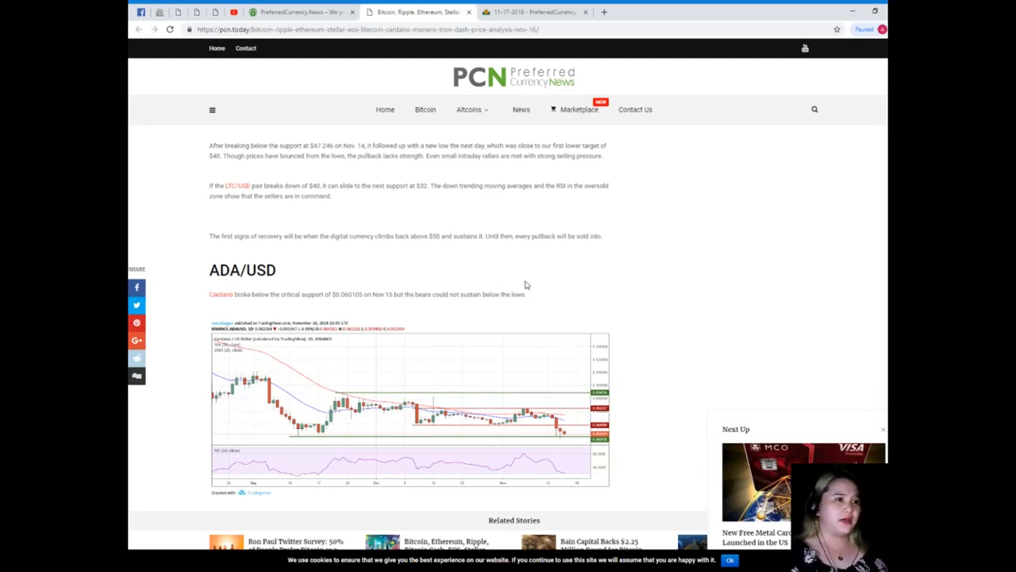
mouse_move(578, 218)
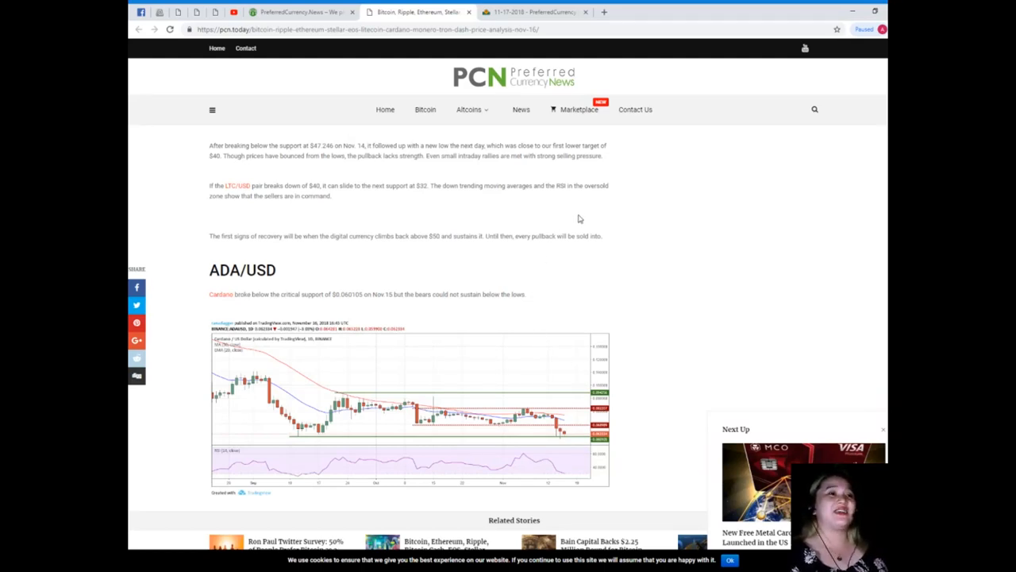
mouse_move(565, 270)
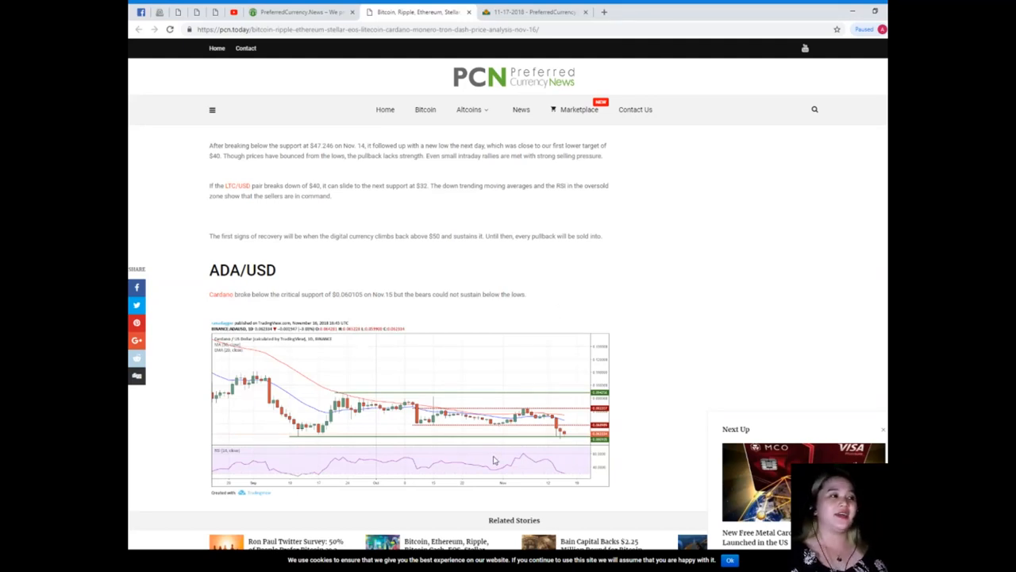
mouse_move(494, 469)
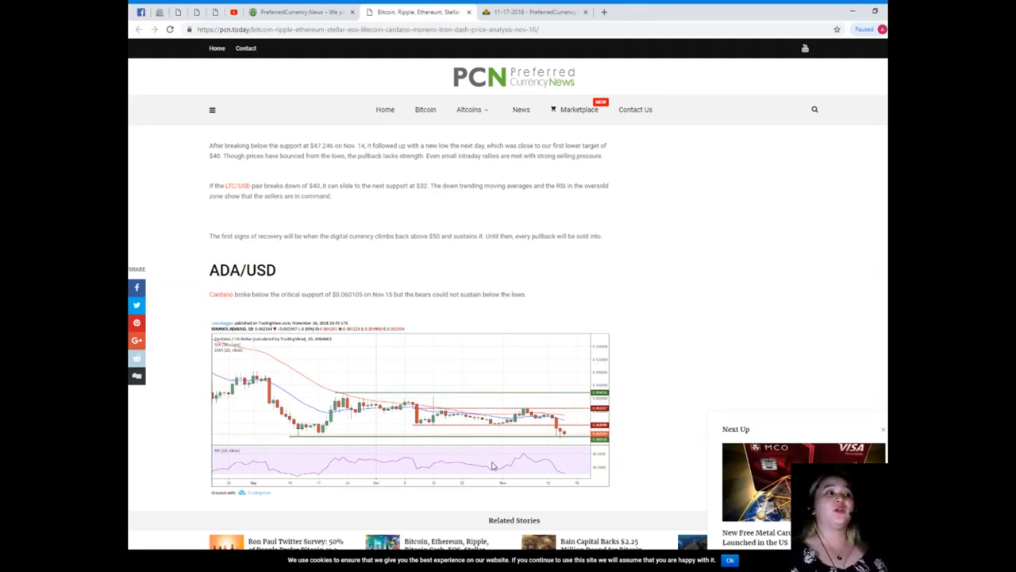
mouse_move(484, 467)
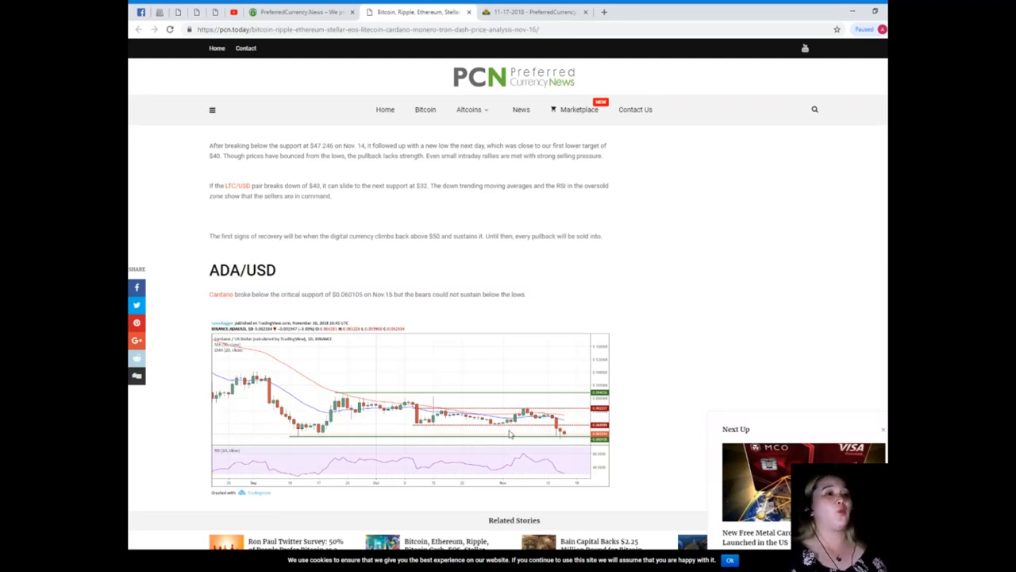
Step: Scroll to the article's end showing Cardano remarks, tags and You Might Also Like row
scroll(down, 3)
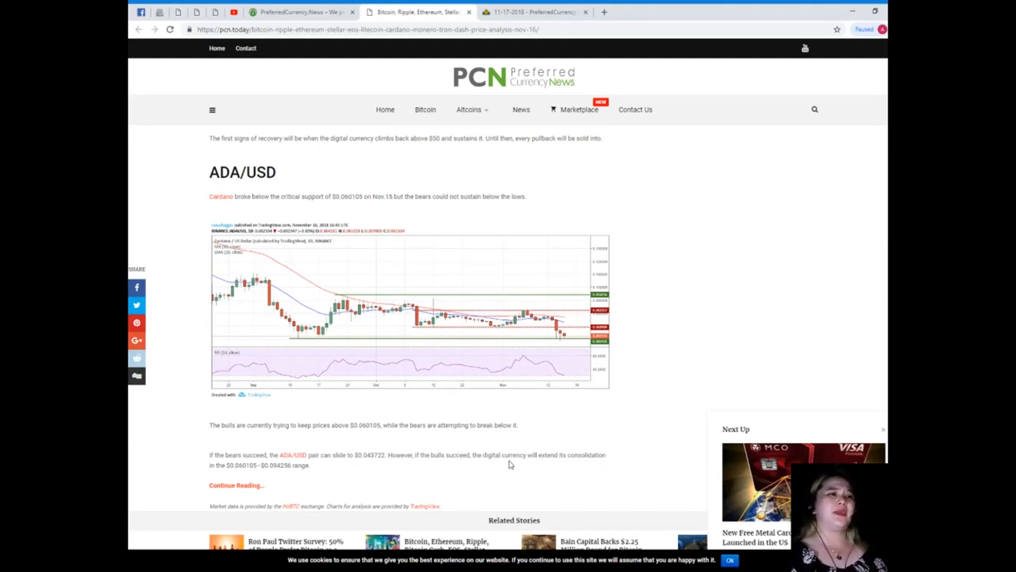
scroll(down, 3)
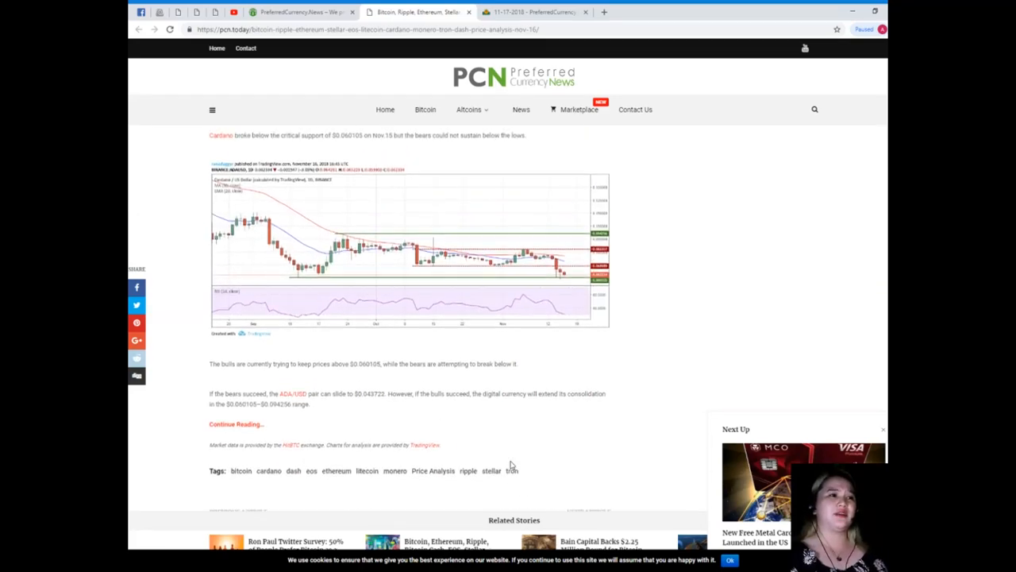
scroll(down, 3)
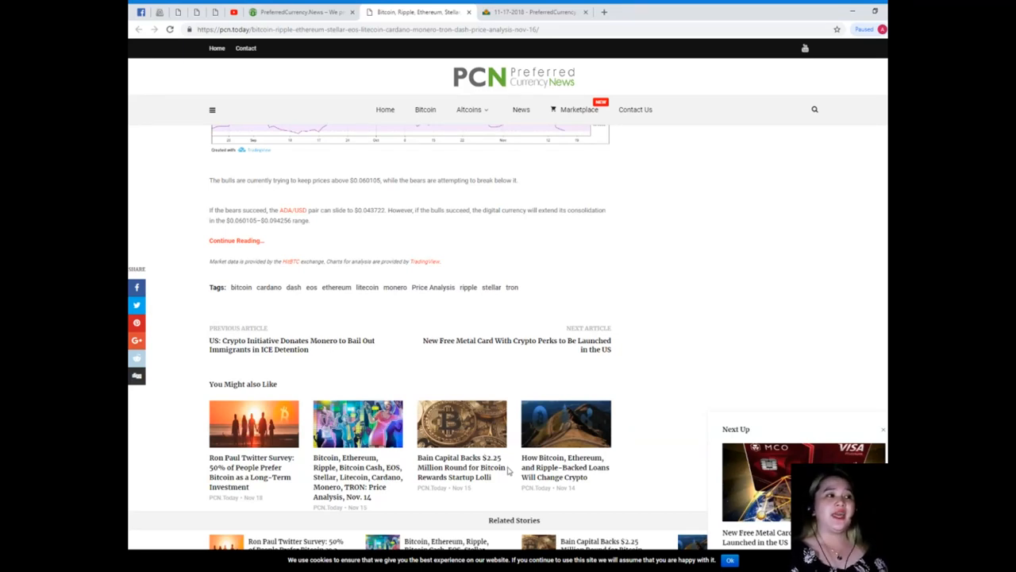
mouse_move(514, 461)
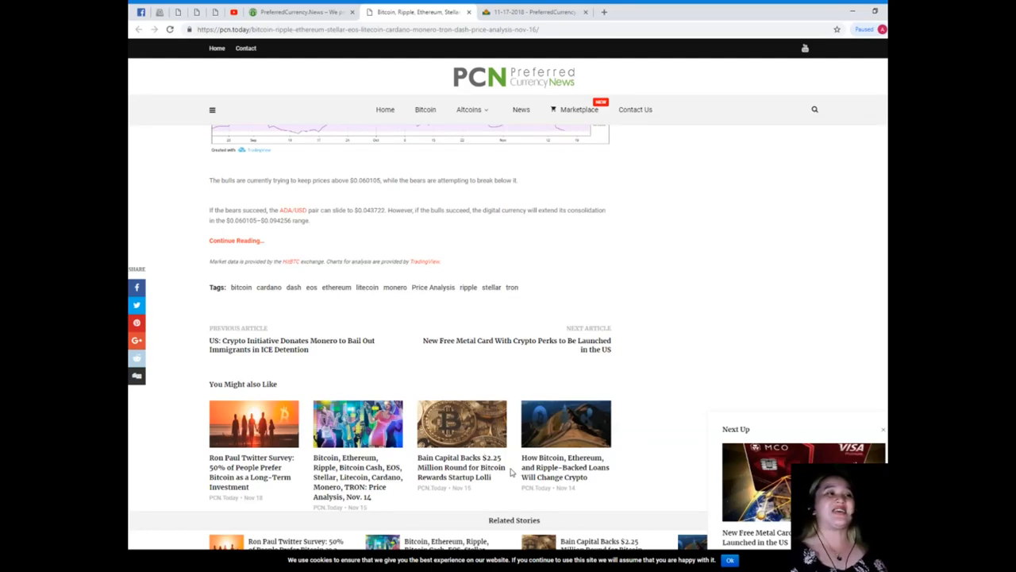
scroll(down, 3)
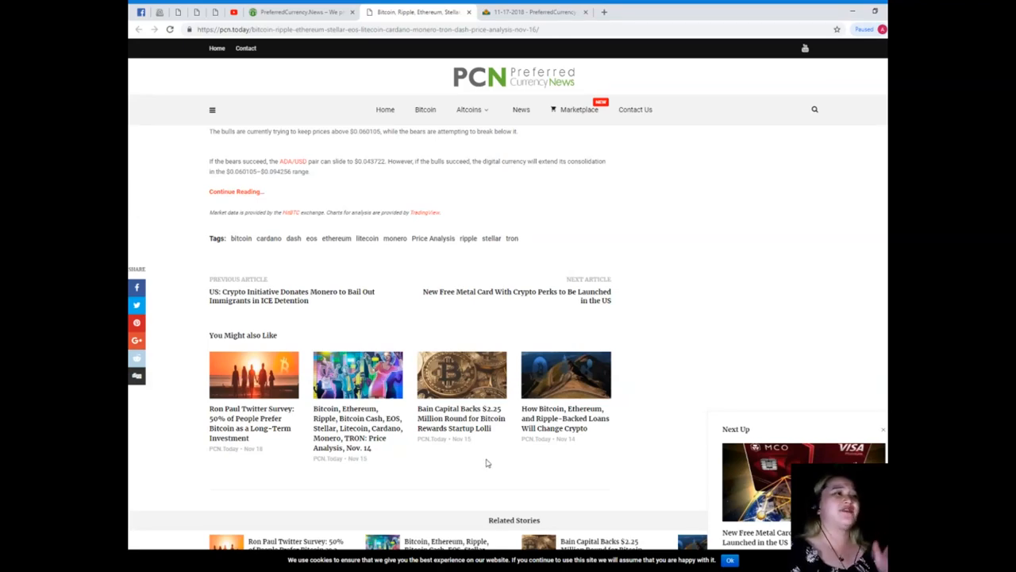
mouse_move(400, 327)
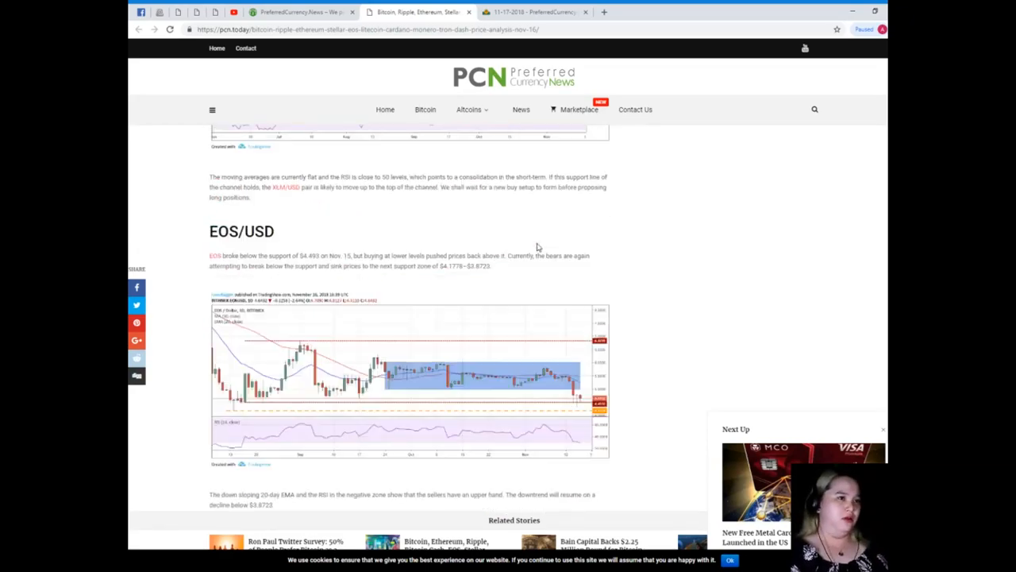
Step: Scroll back to the article top with the Nov. 16 headline, hero image and trending sidebar
scroll(up, 3)
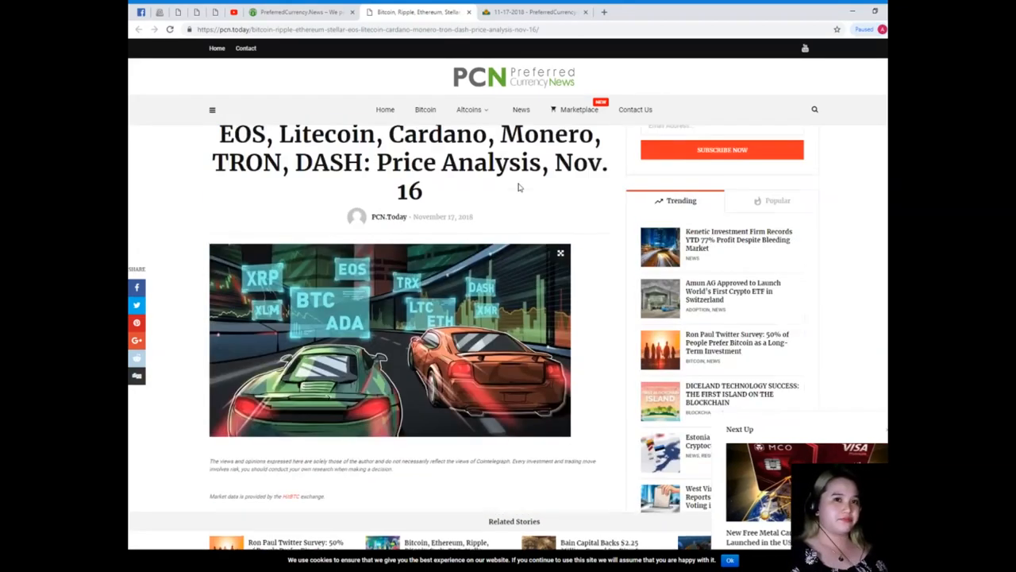
scroll(up, 3)
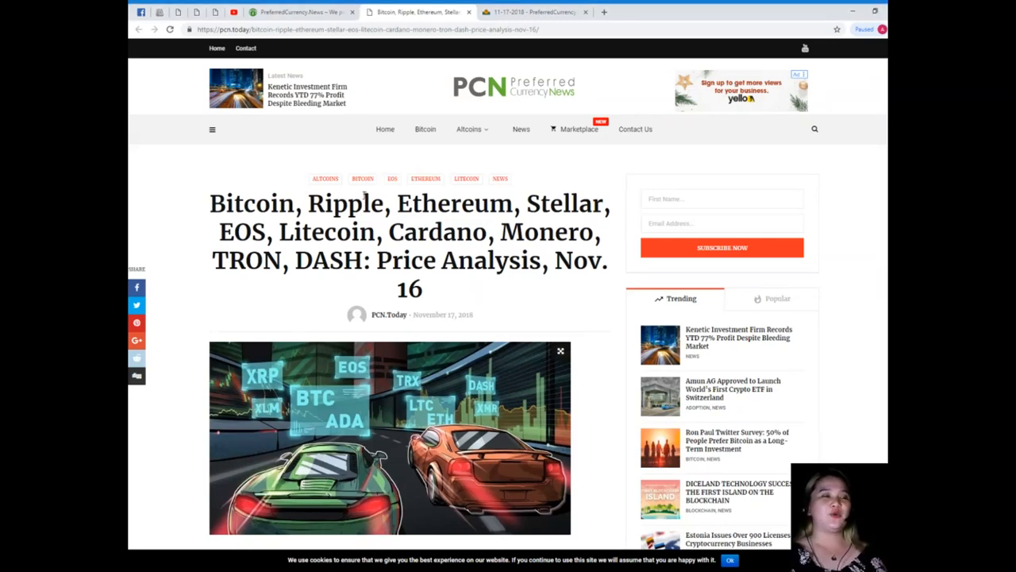
mouse_move(467, 283)
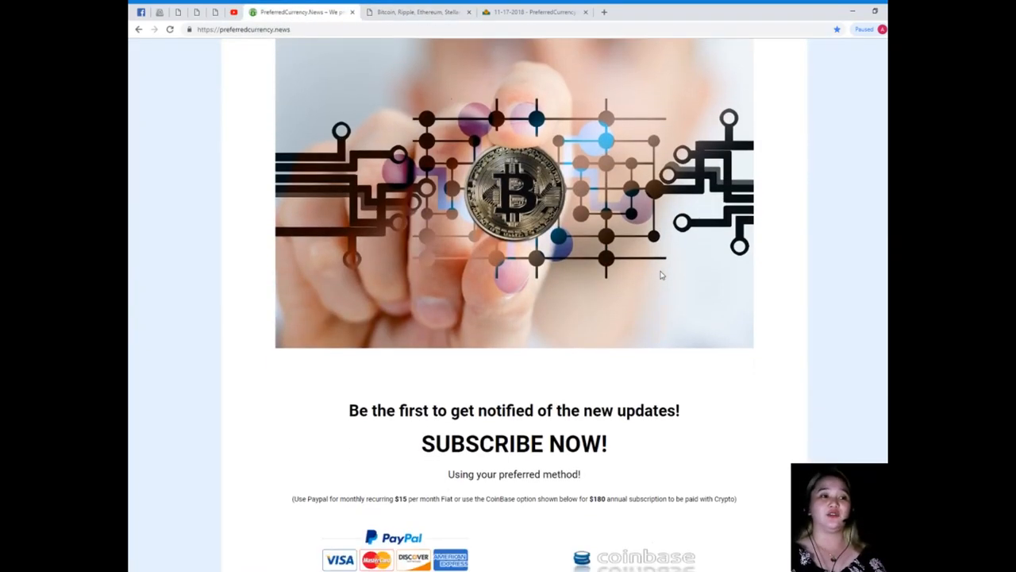
Step: Scroll the PCN homepage past Subscribe Now to the YouTube Channel and Contact Us sections
scroll(down, 3)
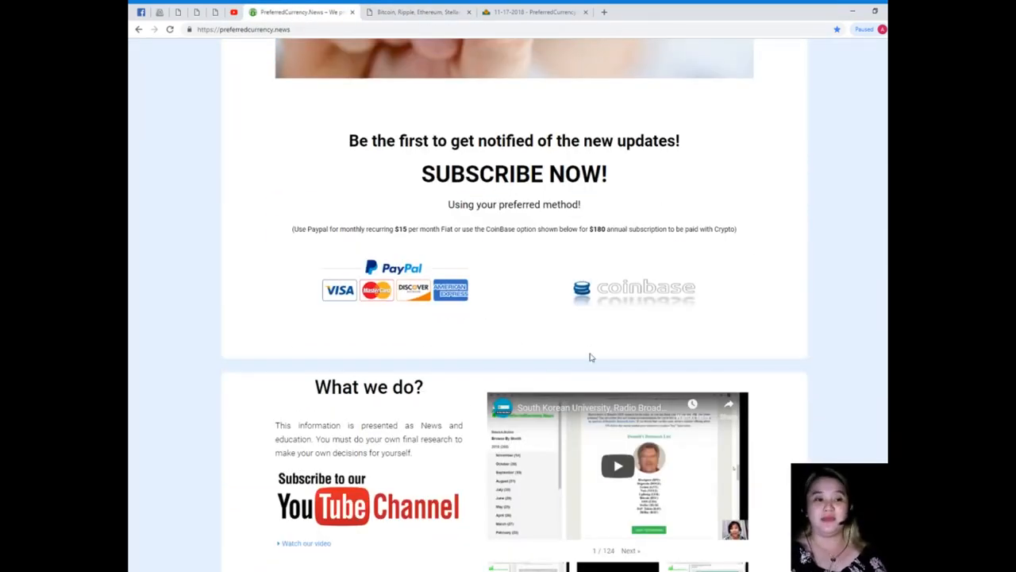
scroll(down, 3)
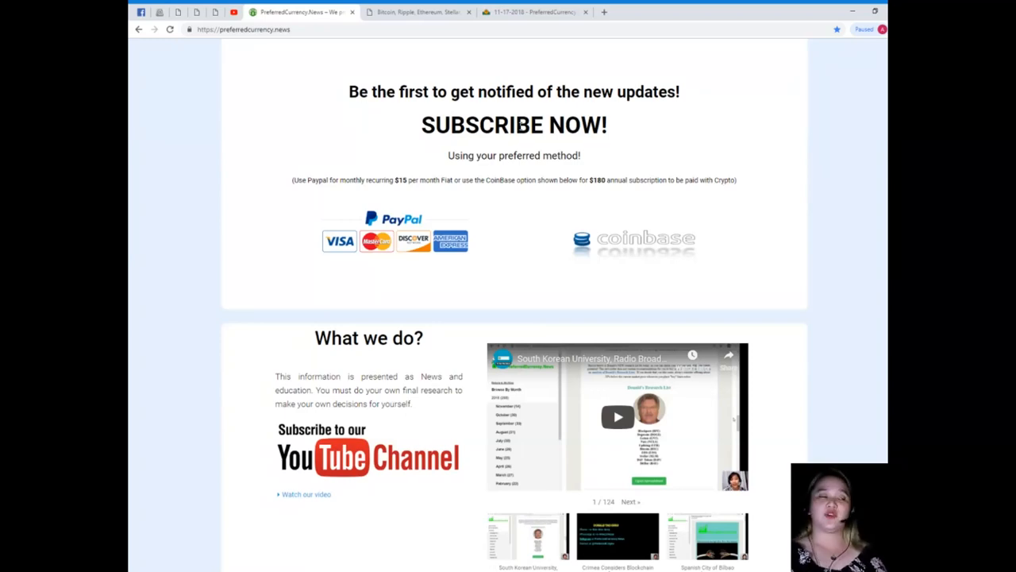
scroll(down, 3)
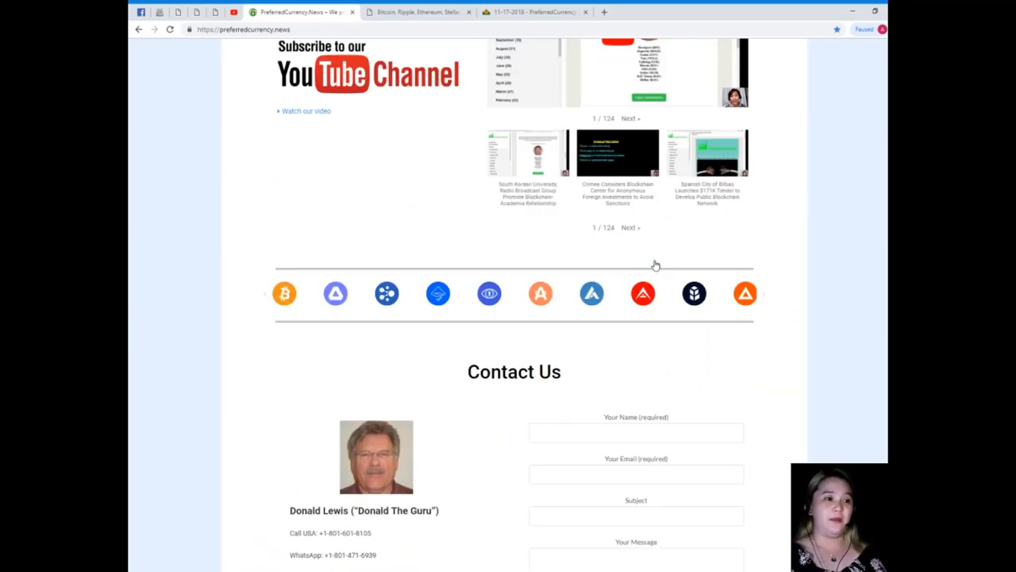
Step: Scroll the homepage past the Contact Us form down to the Testimonials heading
scroll(down, 3)
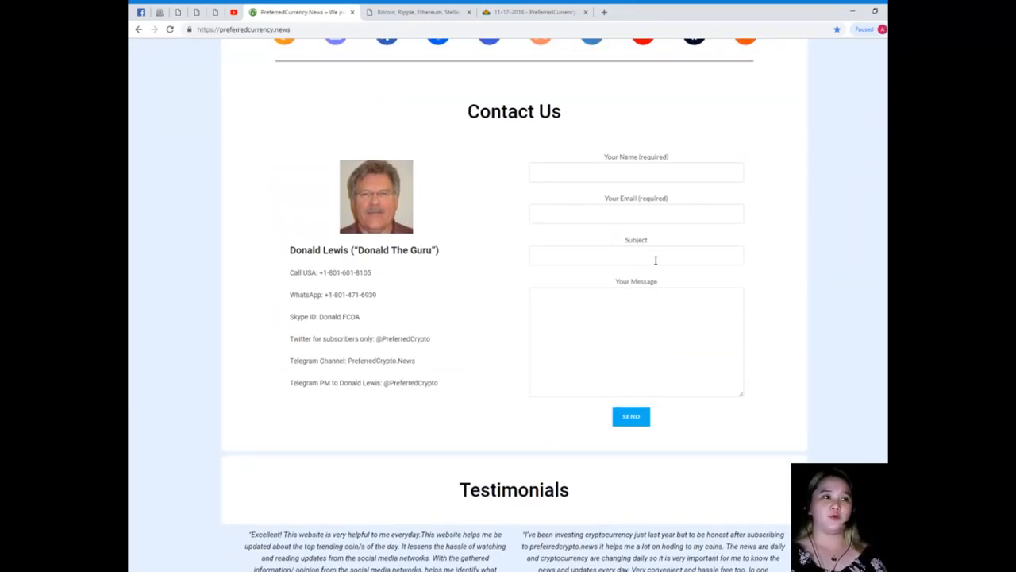
scroll(down, 3)
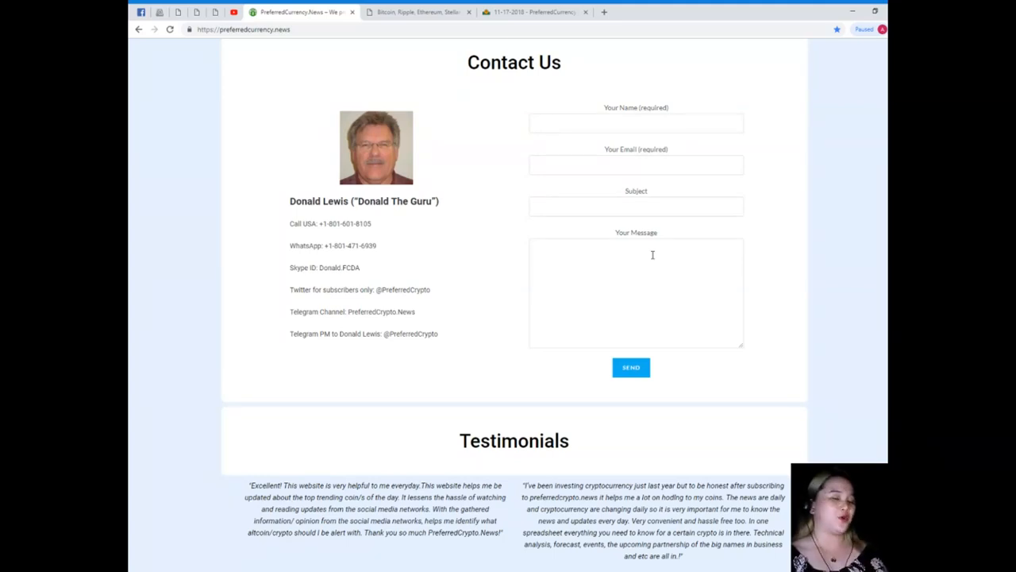
mouse_move(652, 249)
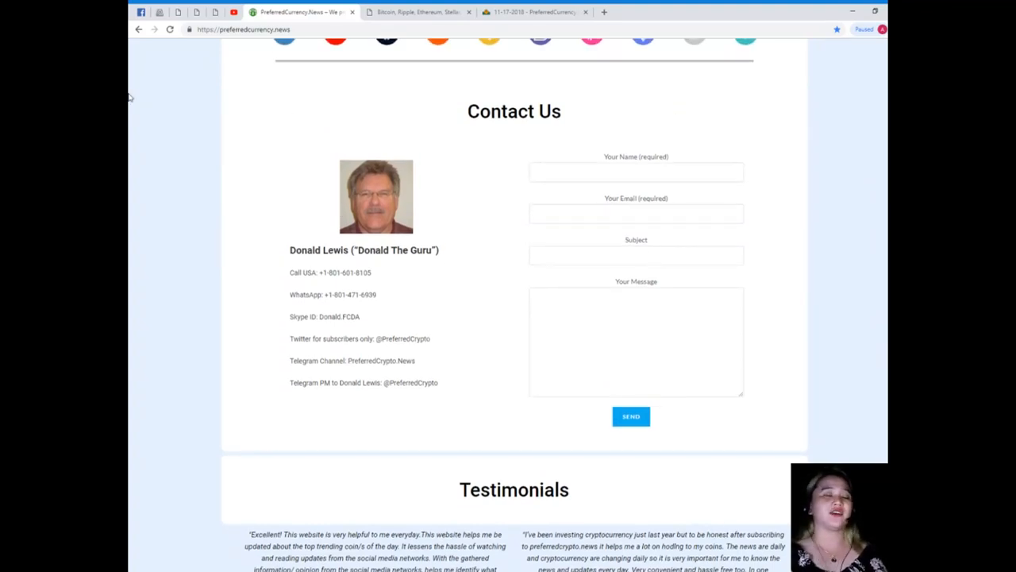
mouse_move(714, 243)
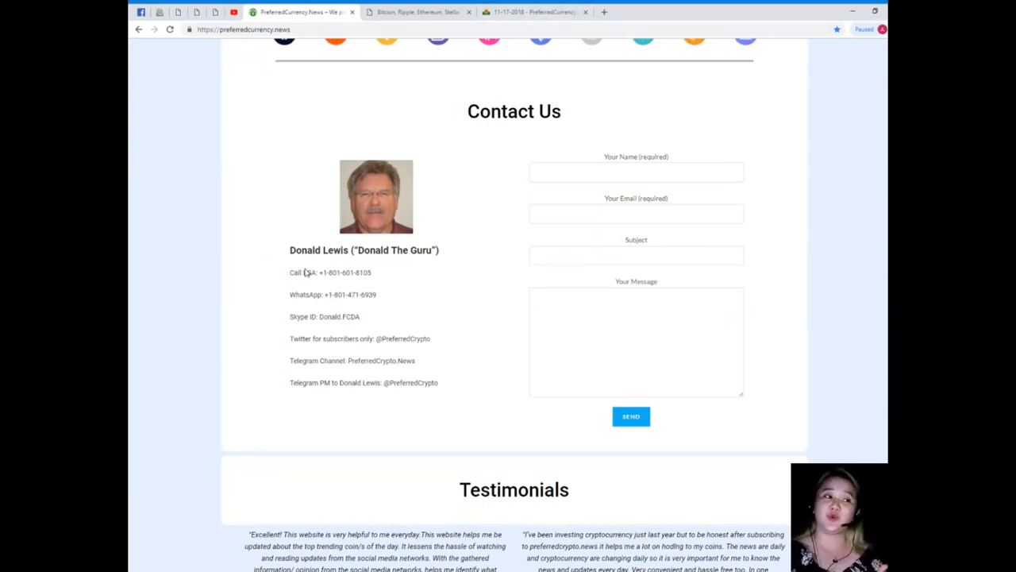
mouse_move(386, 283)
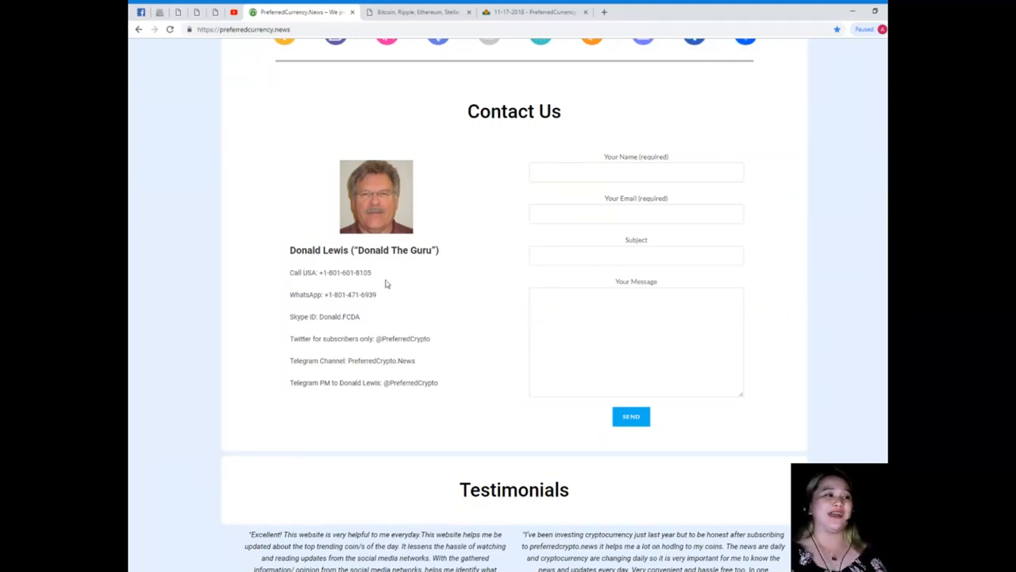
mouse_move(384, 321)
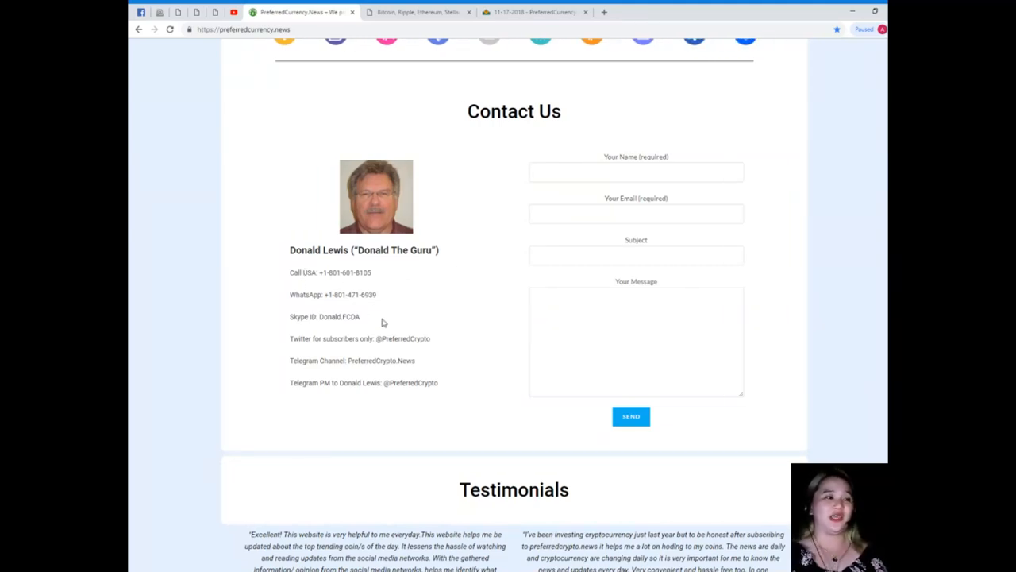
mouse_move(334, 316)
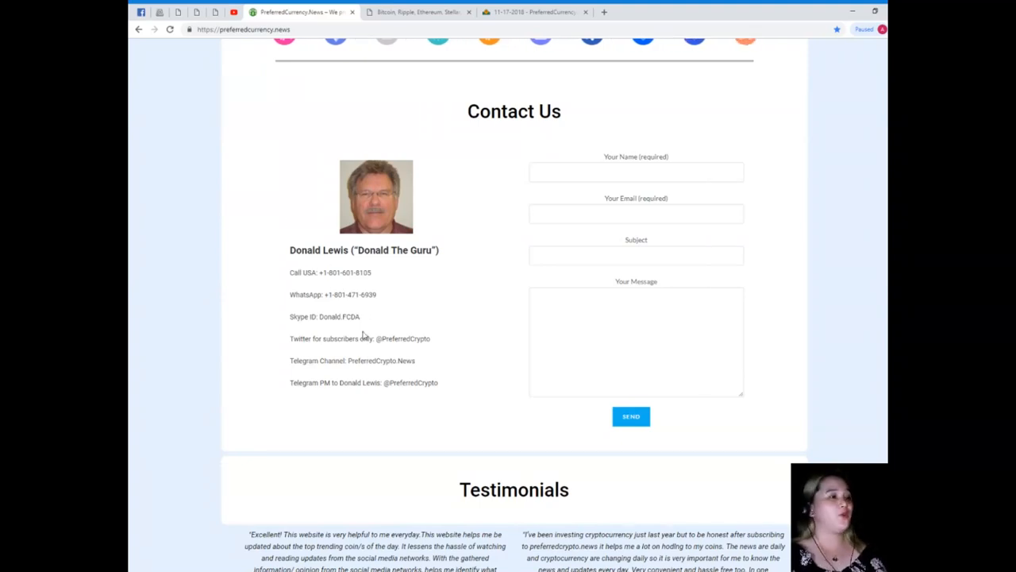
mouse_move(367, 351)
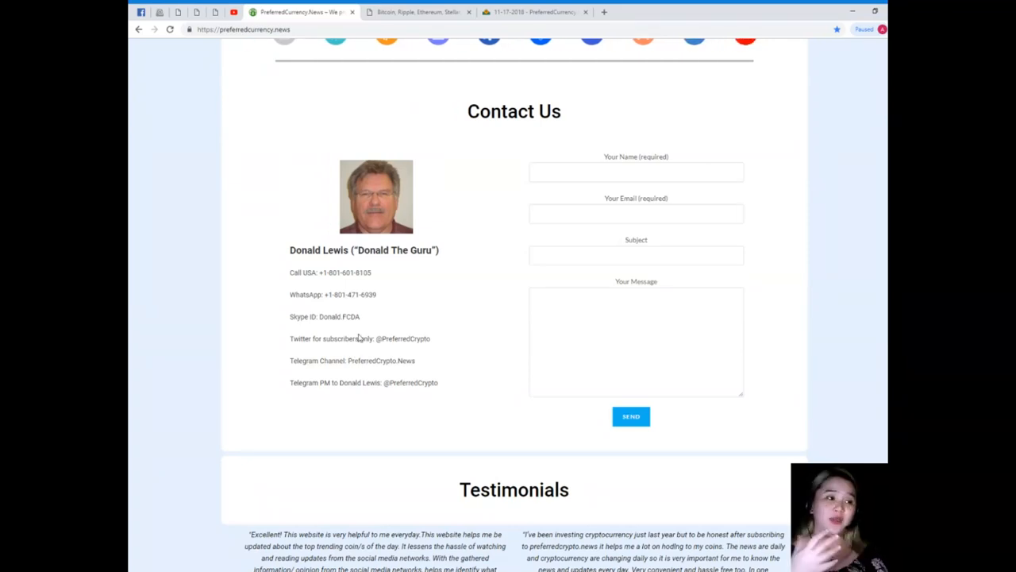
mouse_move(398, 304)
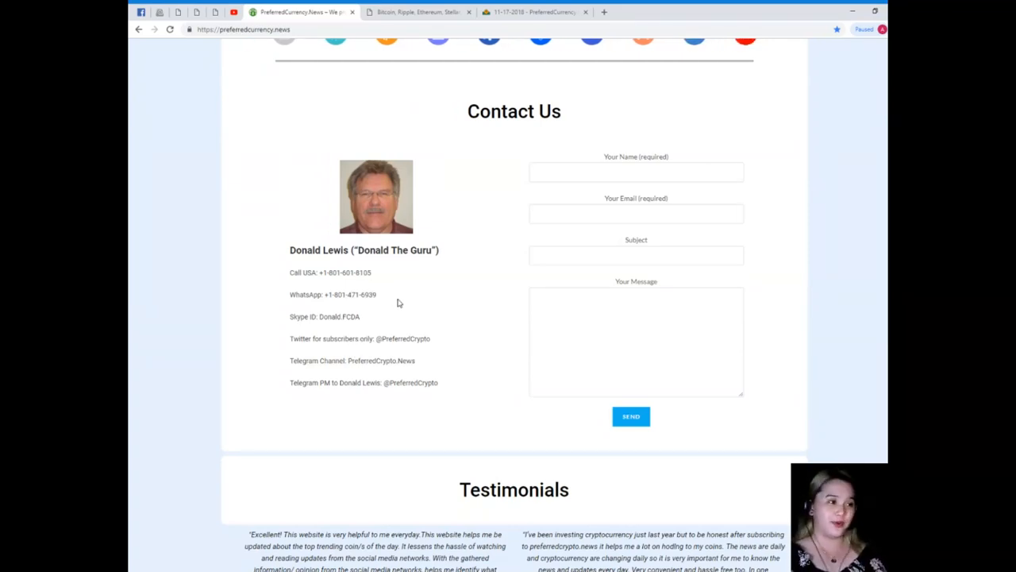
scroll(down, 3)
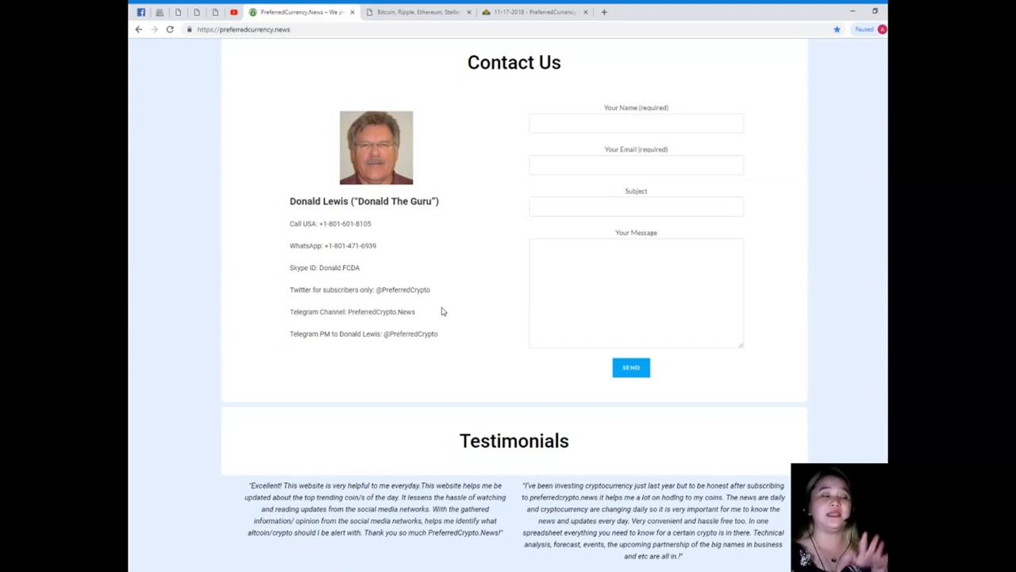
scroll(down, 3)
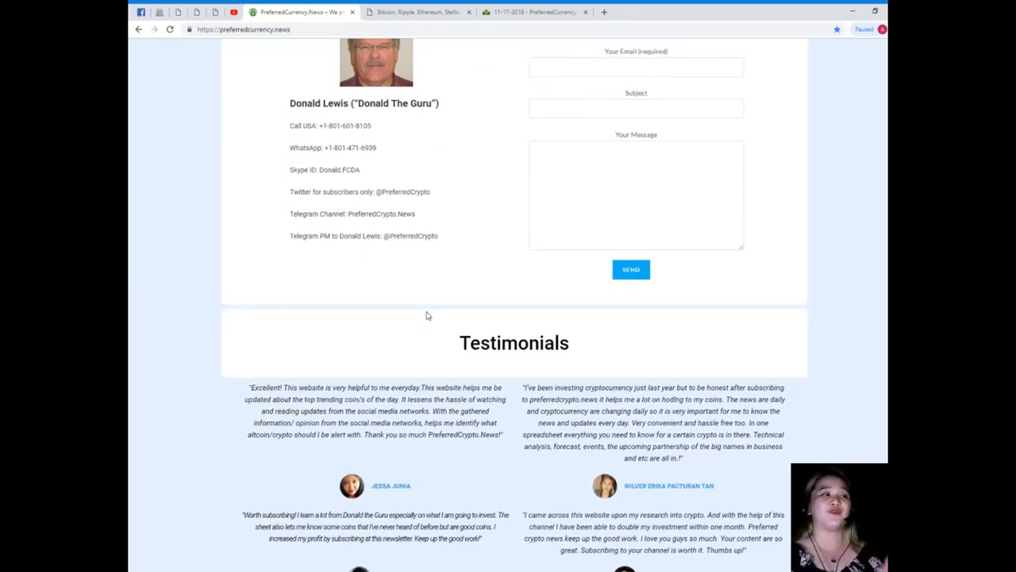
scroll(down, 3)
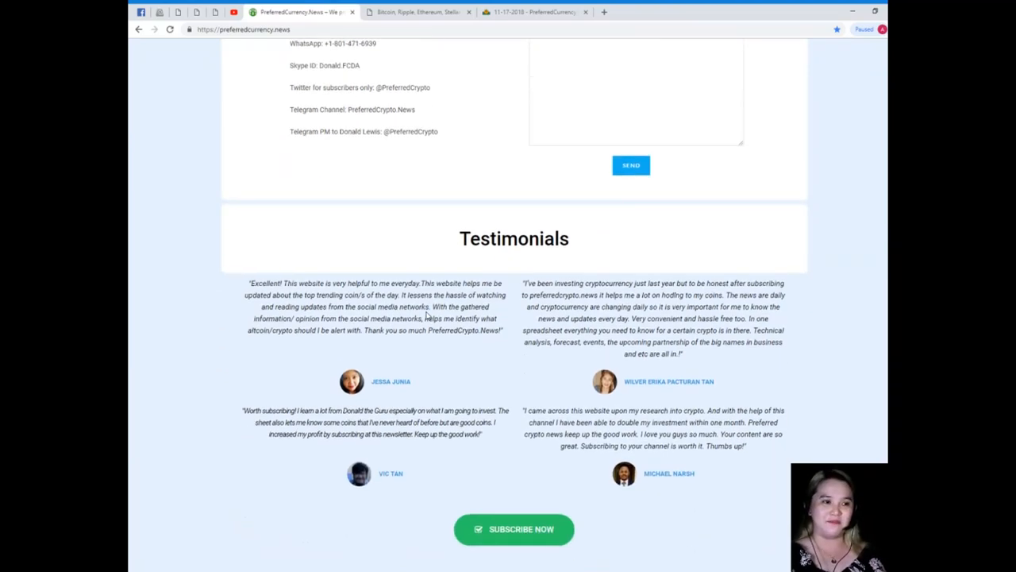
Step: Scroll back up the homepage, then bring up the archived 18 November 2018 newsletter
scroll(up, 3)
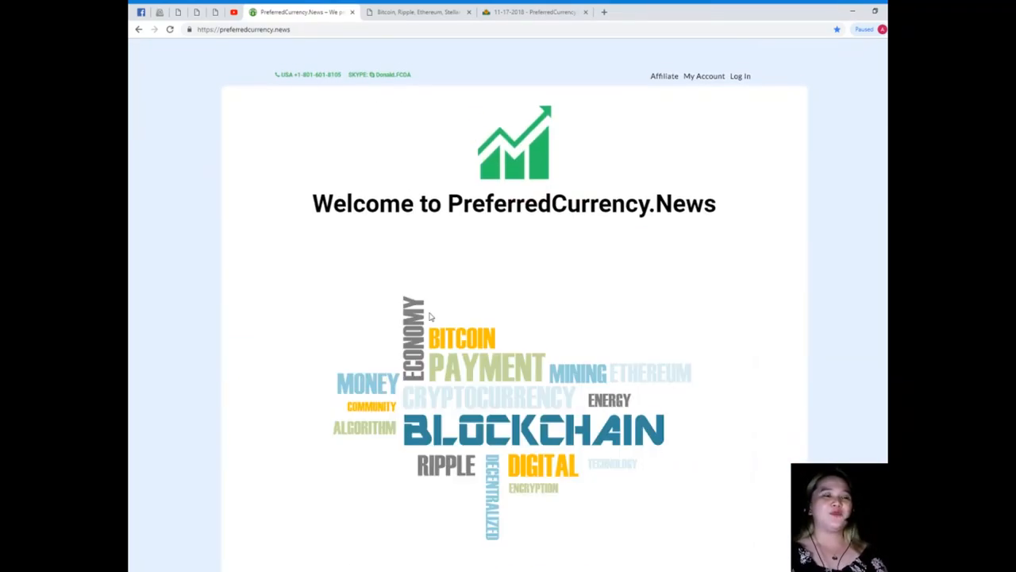
mouse_move(422, 332)
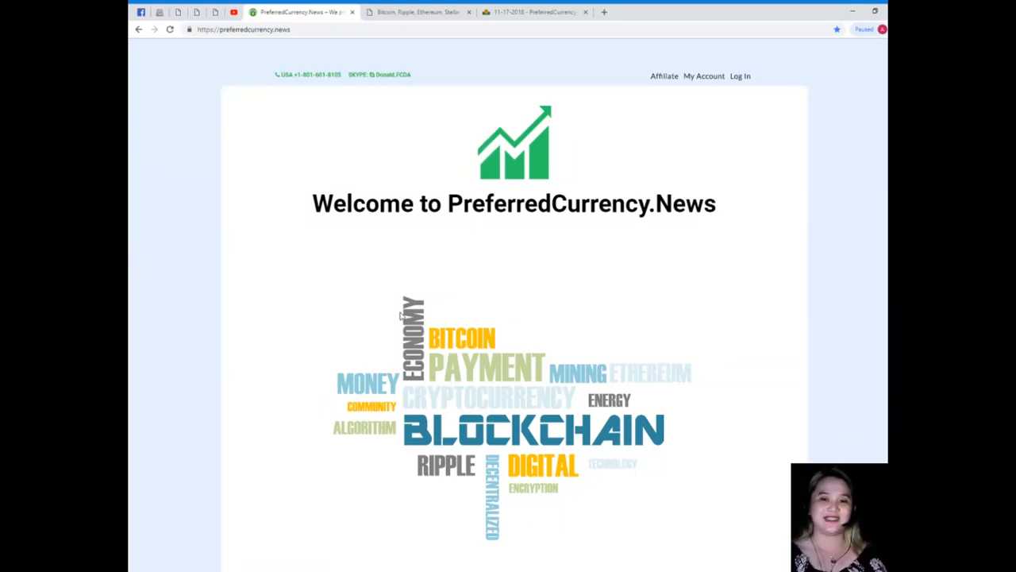
mouse_move(660, 79)
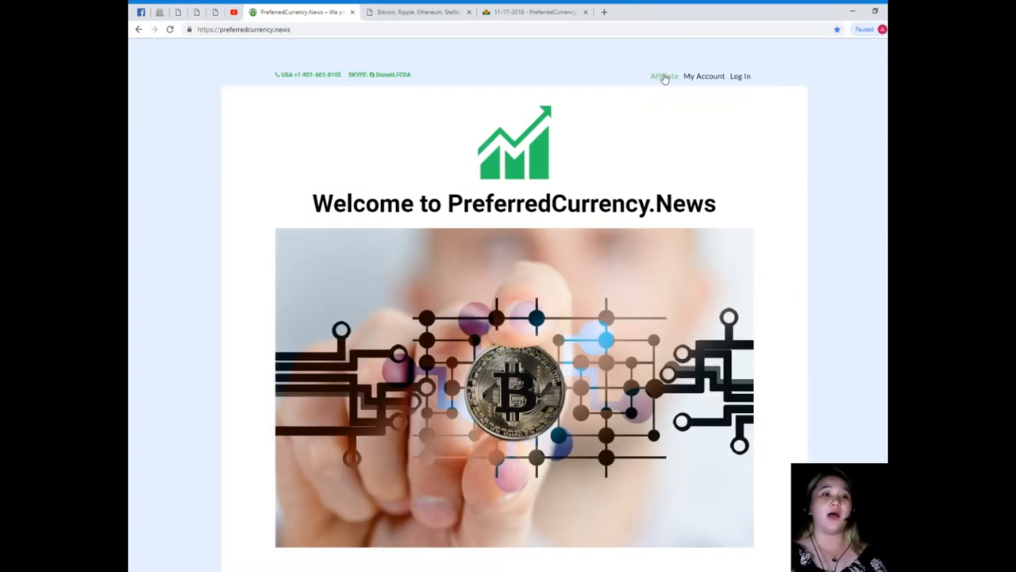
mouse_move(664, 84)
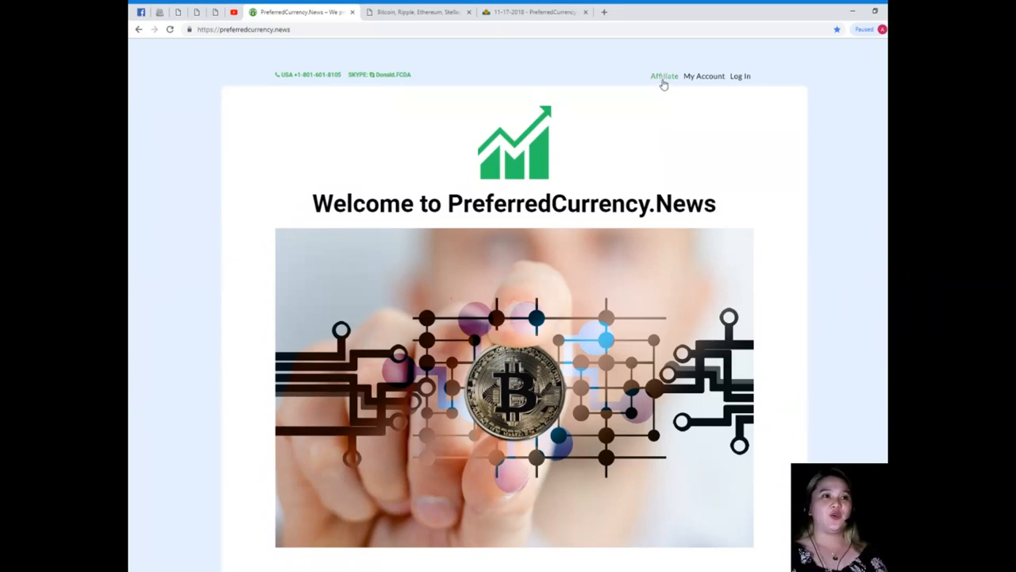
mouse_move(660, 94)
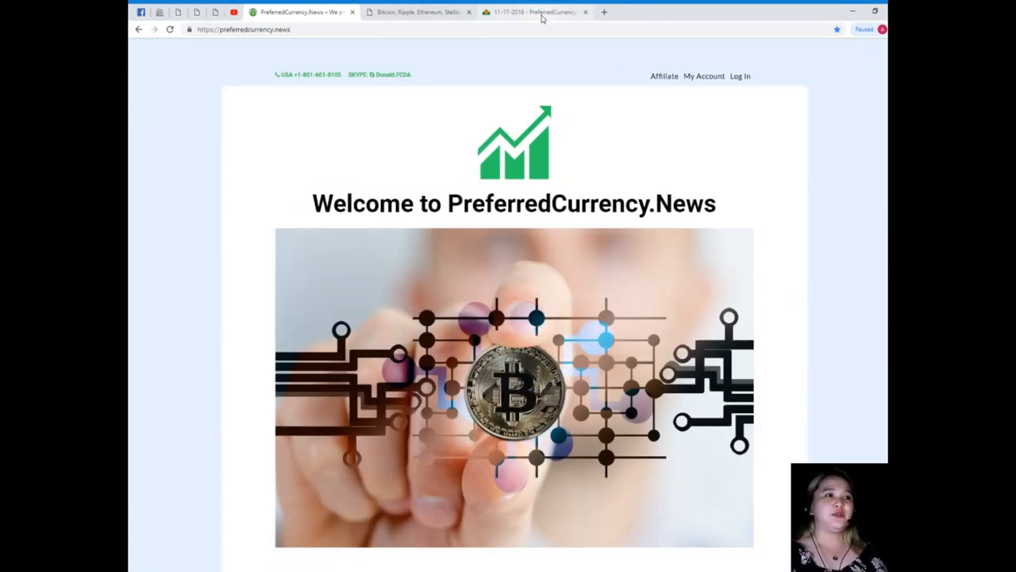
click(532, 13)
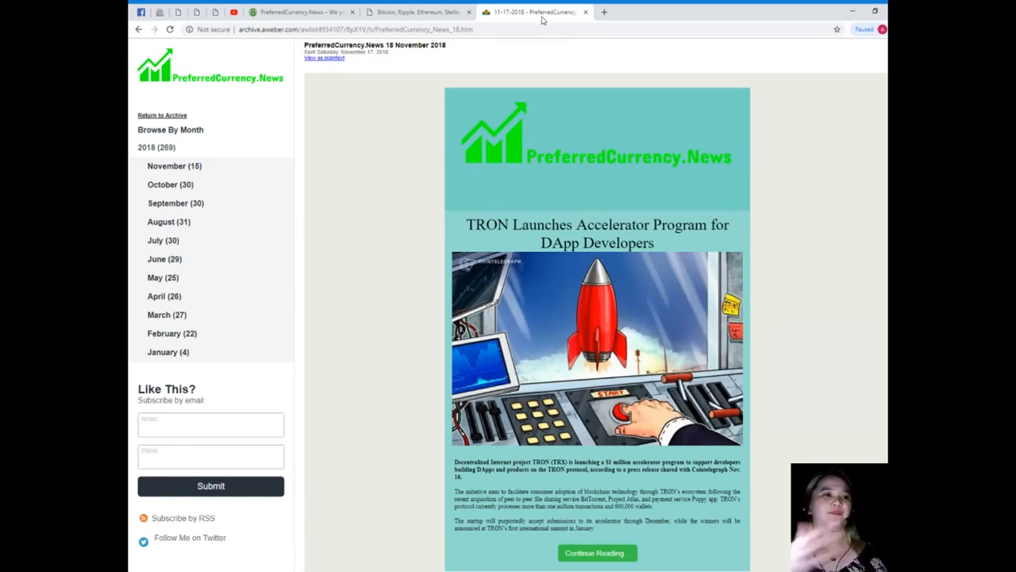
Step: Scroll the 18 November newsletter down to Donald's Research List
scroll(down, 3)
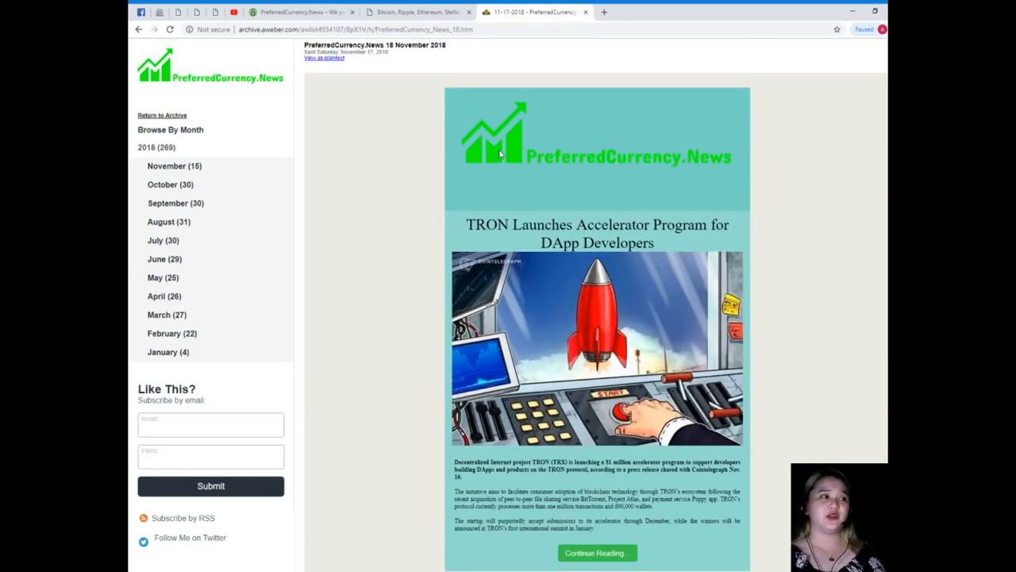
scroll(down, 3)
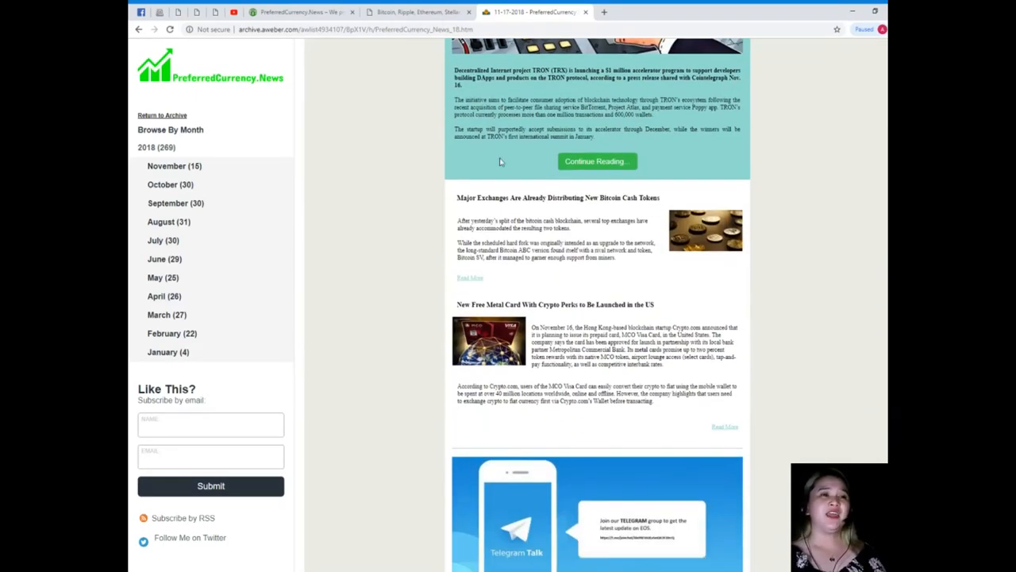
scroll(down, 3)
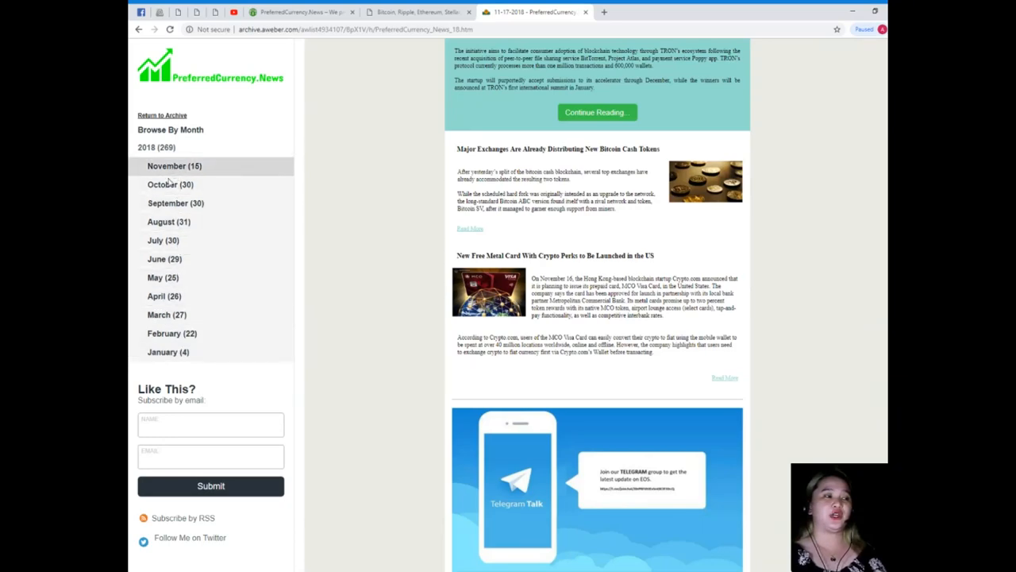
scroll(down, 3)
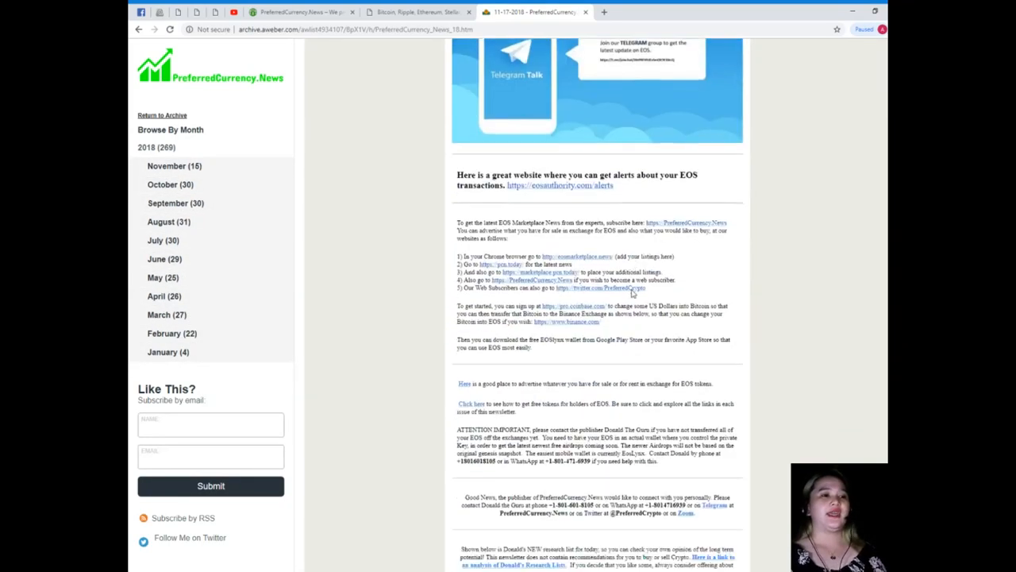
scroll(down, 3)
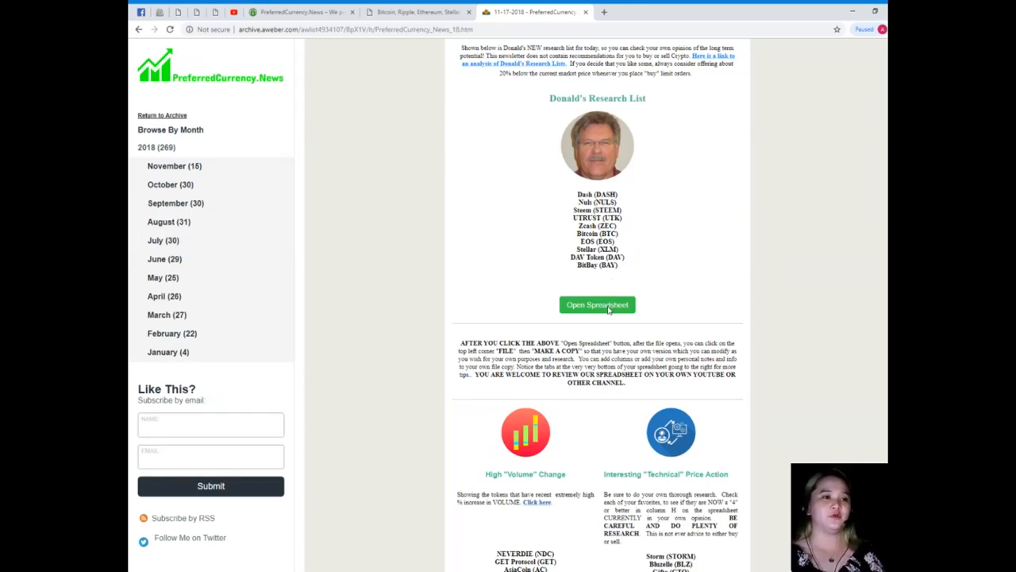
Step: Launch Donald's research spreadsheet from the newsletter and switch to its new page
click(597, 305)
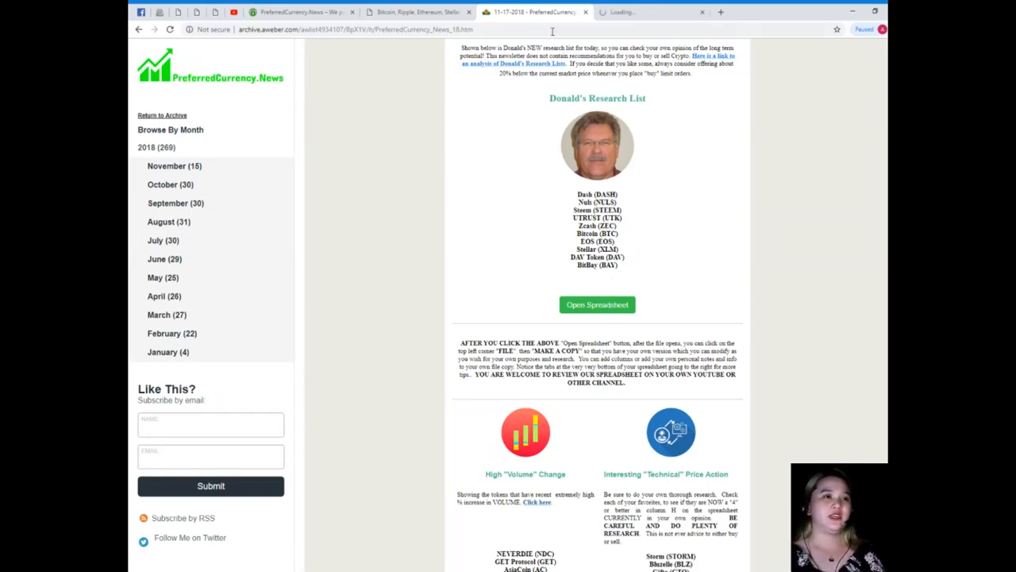
click(597, 305)
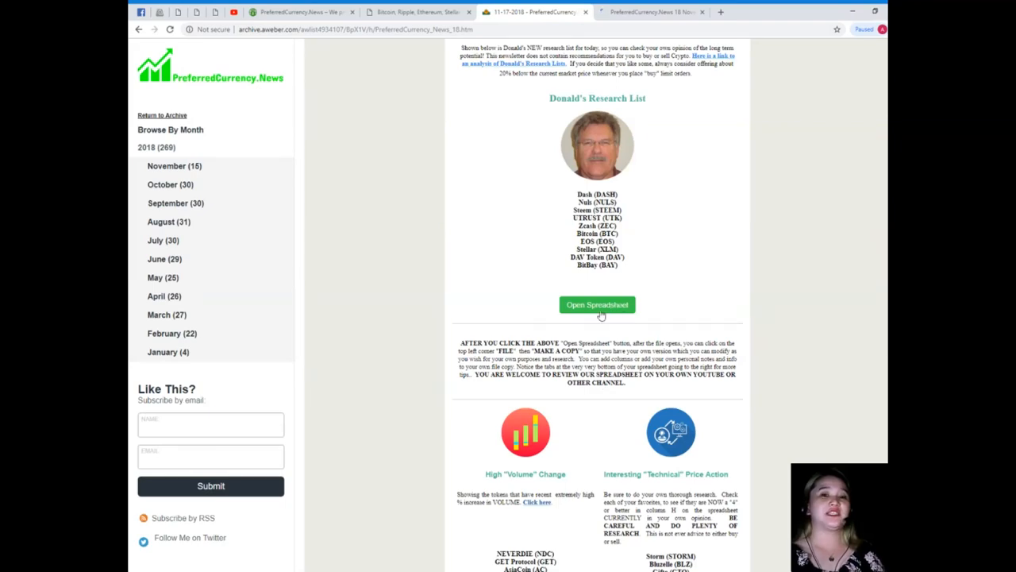
click(597, 305)
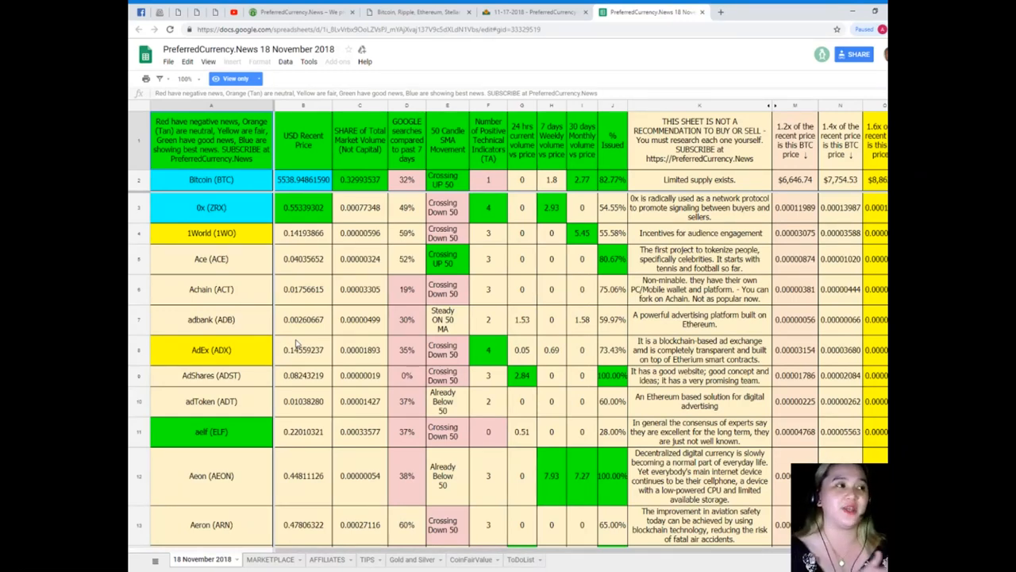
Step: Scroll through the coin rows of the 18 November 2018 sheet and start a Find search
scroll(down, 3)
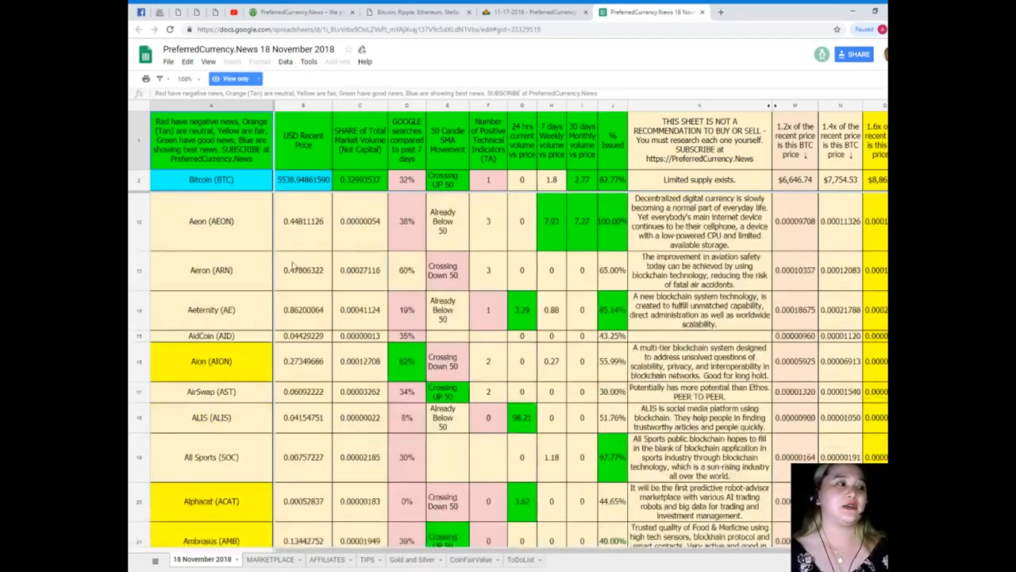
scroll(down, 3)
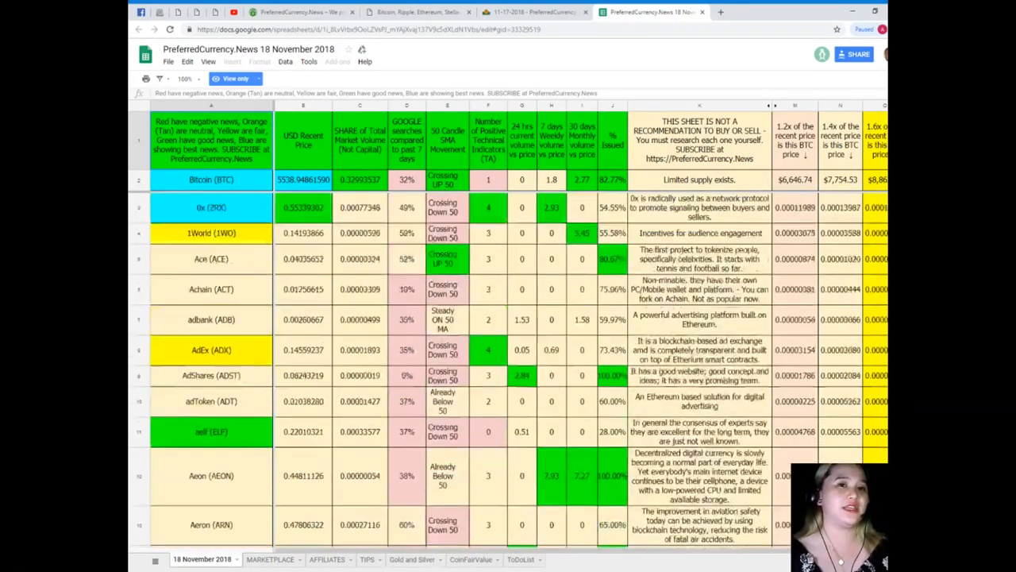
scroll(down, 3)
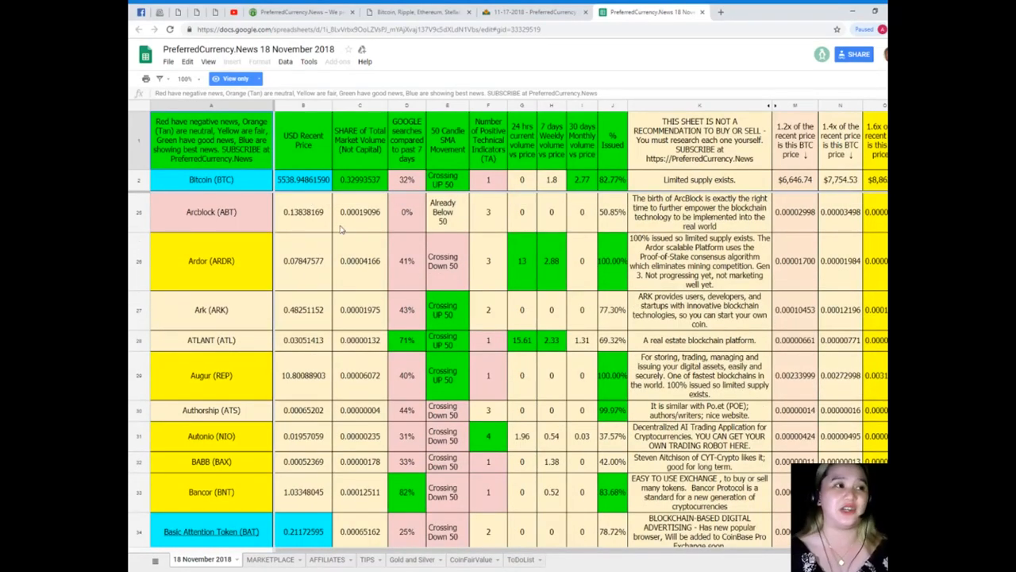
click(211, 180)
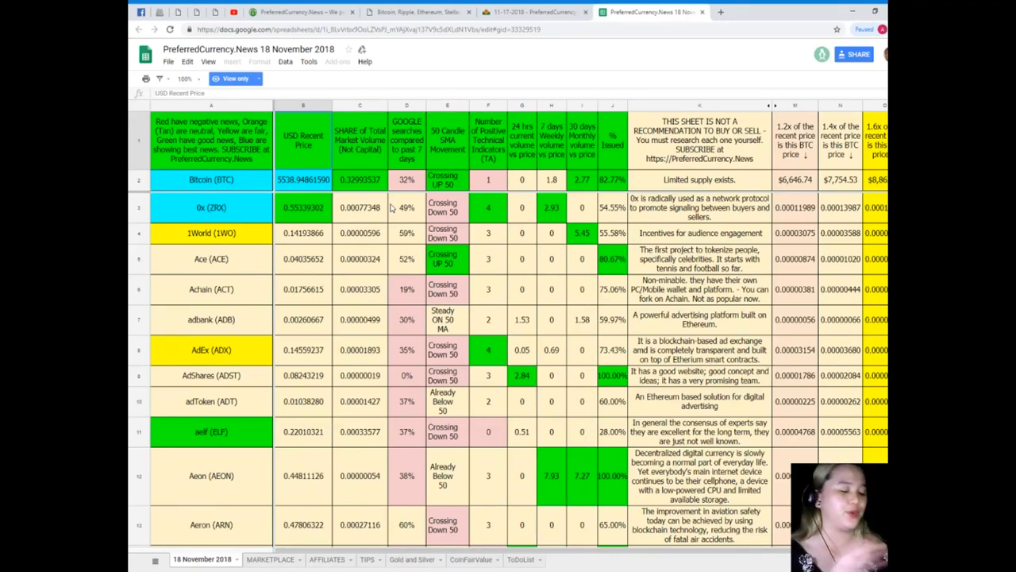
key(Ctrl+f)
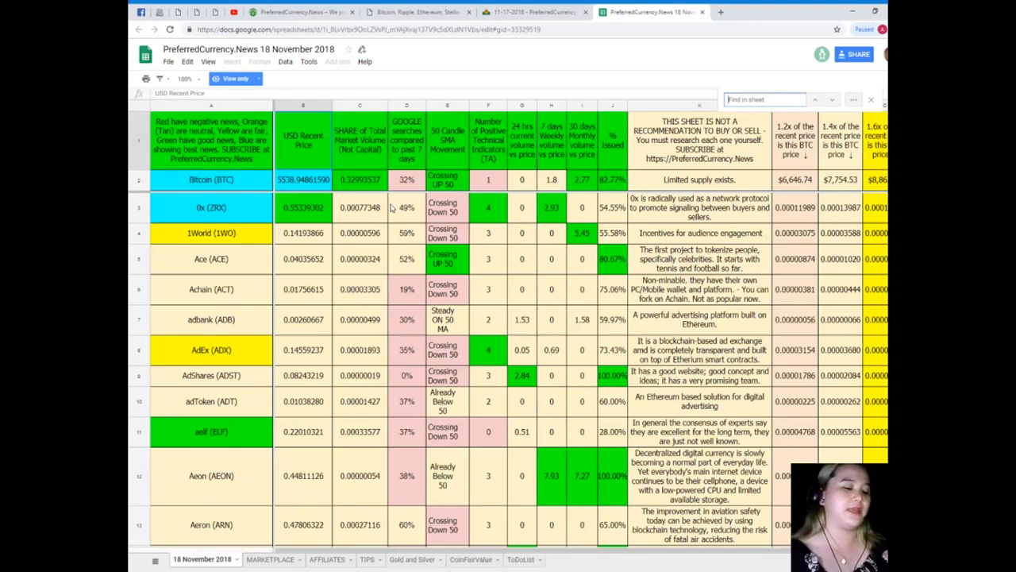
Step: Search the sheet for 'EOS' and go to the EOS row among Enjin Coin and Ethereum
text(EOS)
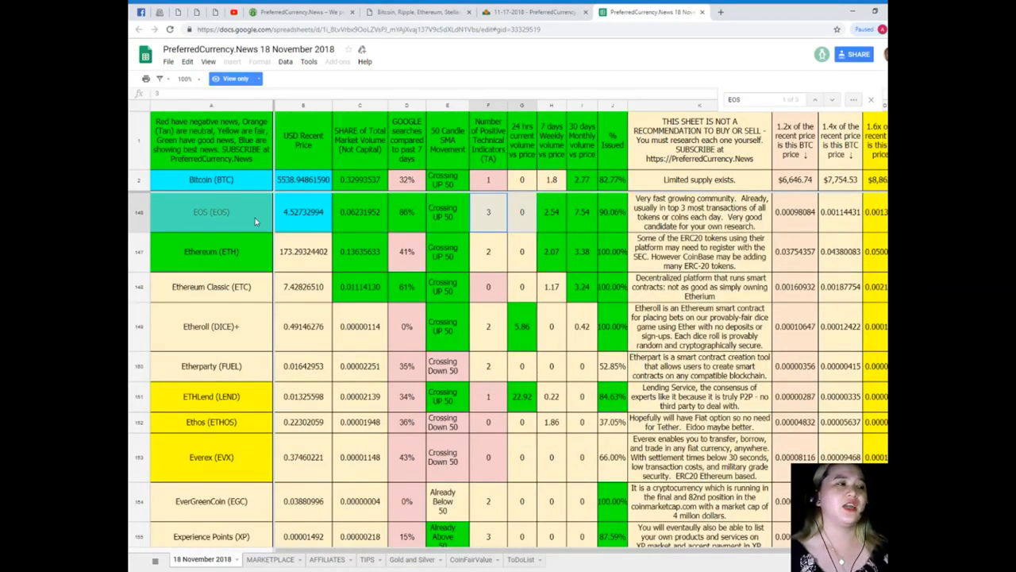
click(209, 213)
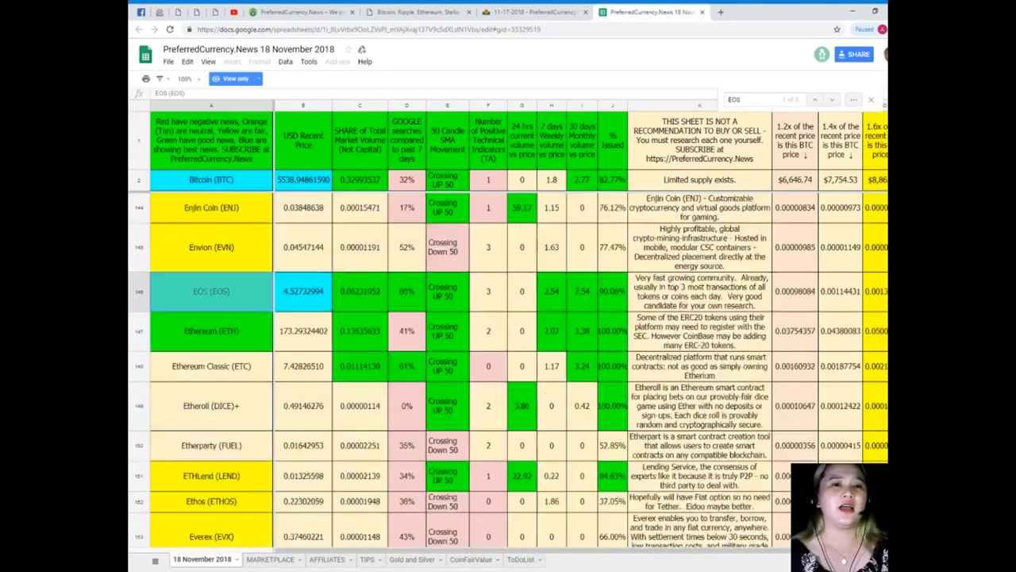
Step: Scroll the homepage down to the Subscribe Now payment options and YouTube channel block
scroll(down, 3)
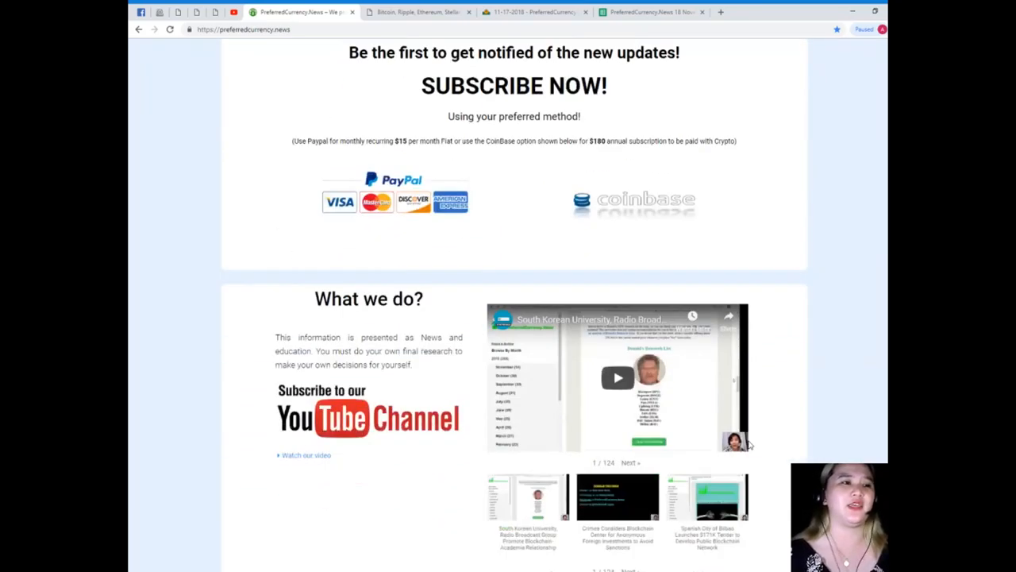
scroll(down, 3)
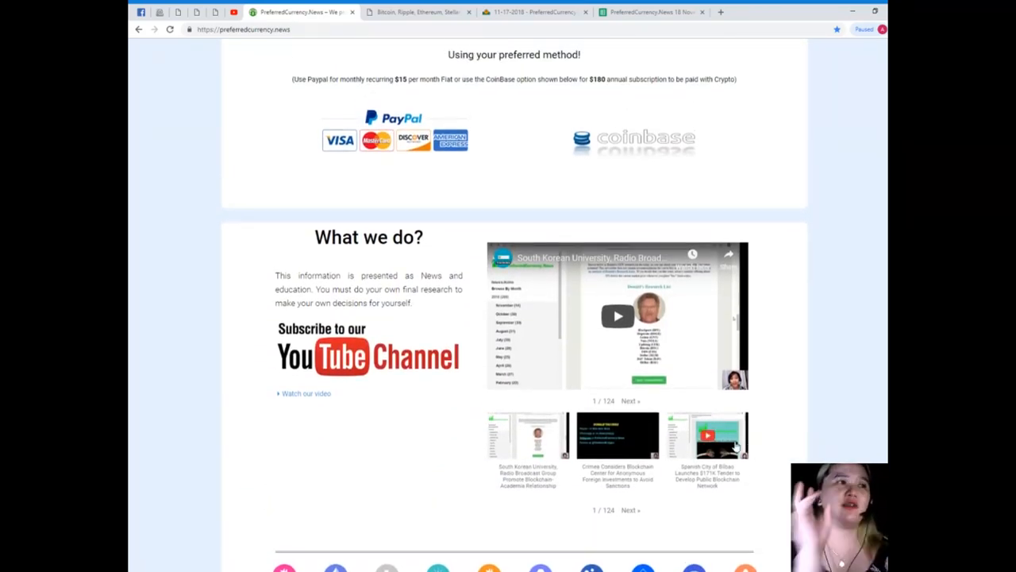